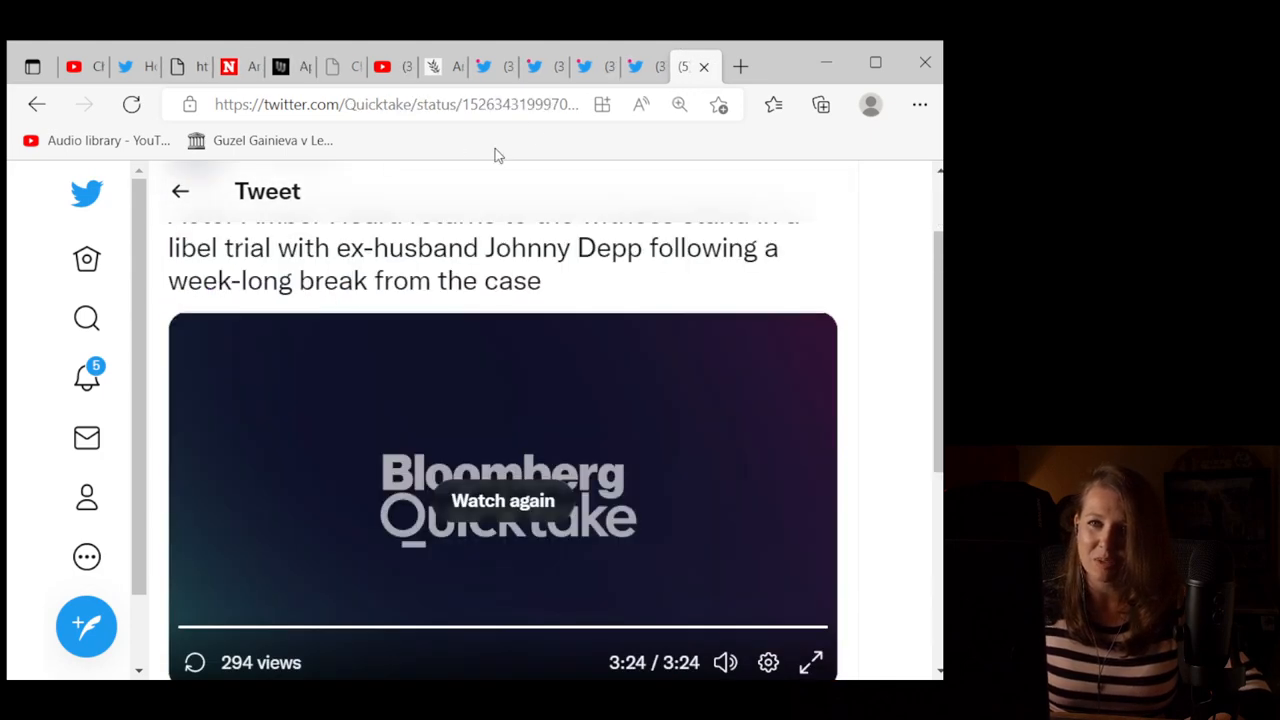
Step: Switch from the Bloomberg tweet to the Sky News trial livestream and scroll to the player
{"action": "left_click", "coordinate": [380, 66]}
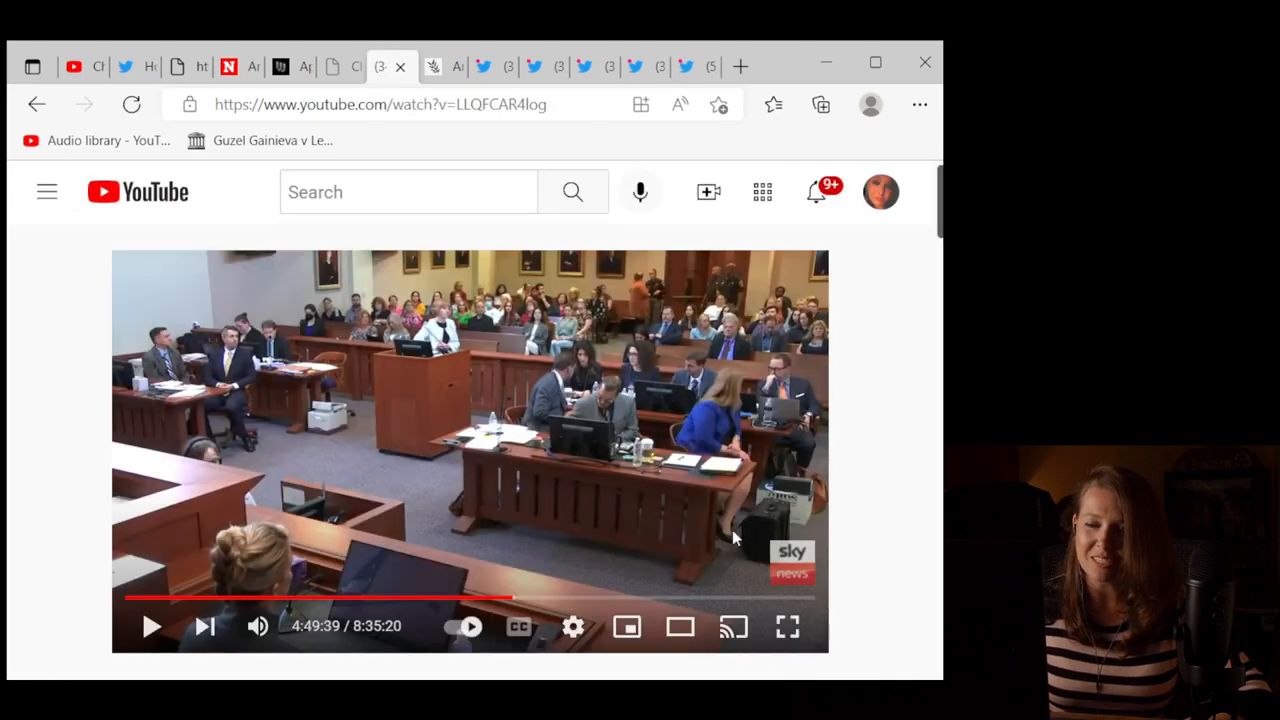
{"action": "scroll", "scroll_direction": "down", "scroll_amount": 3}
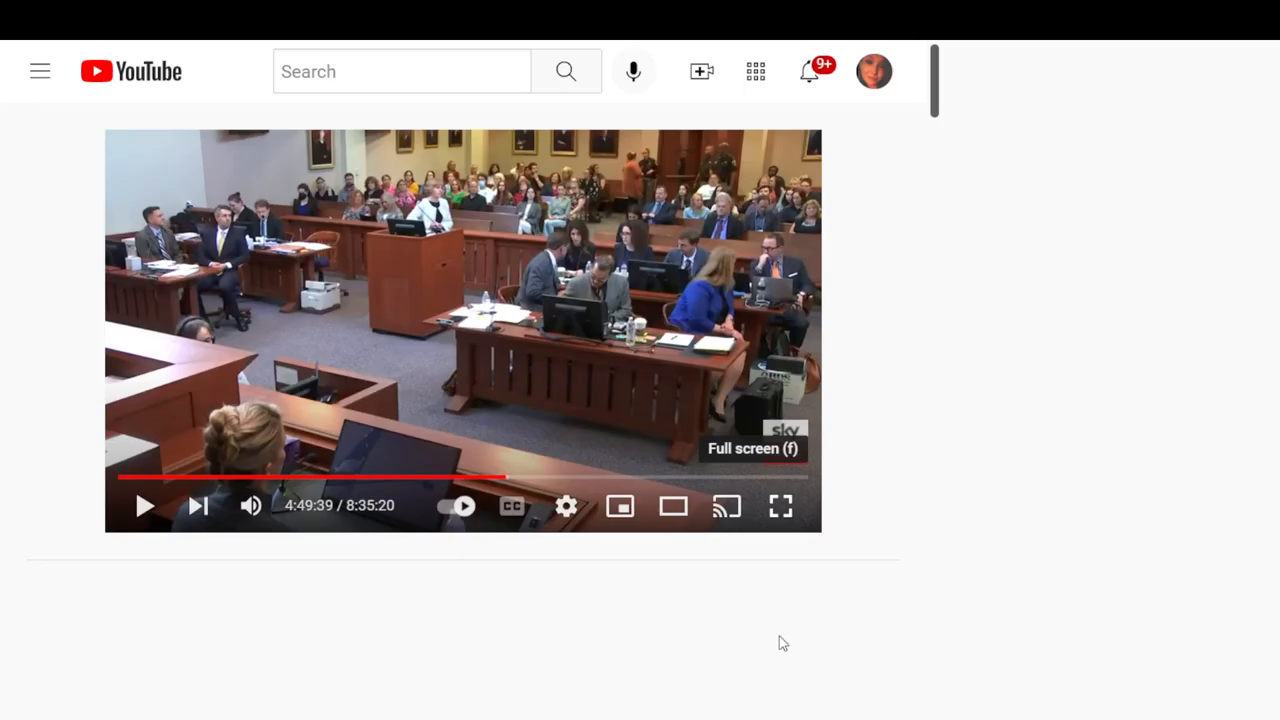
{"action": "left_click", "coordinate": [781, 505]}
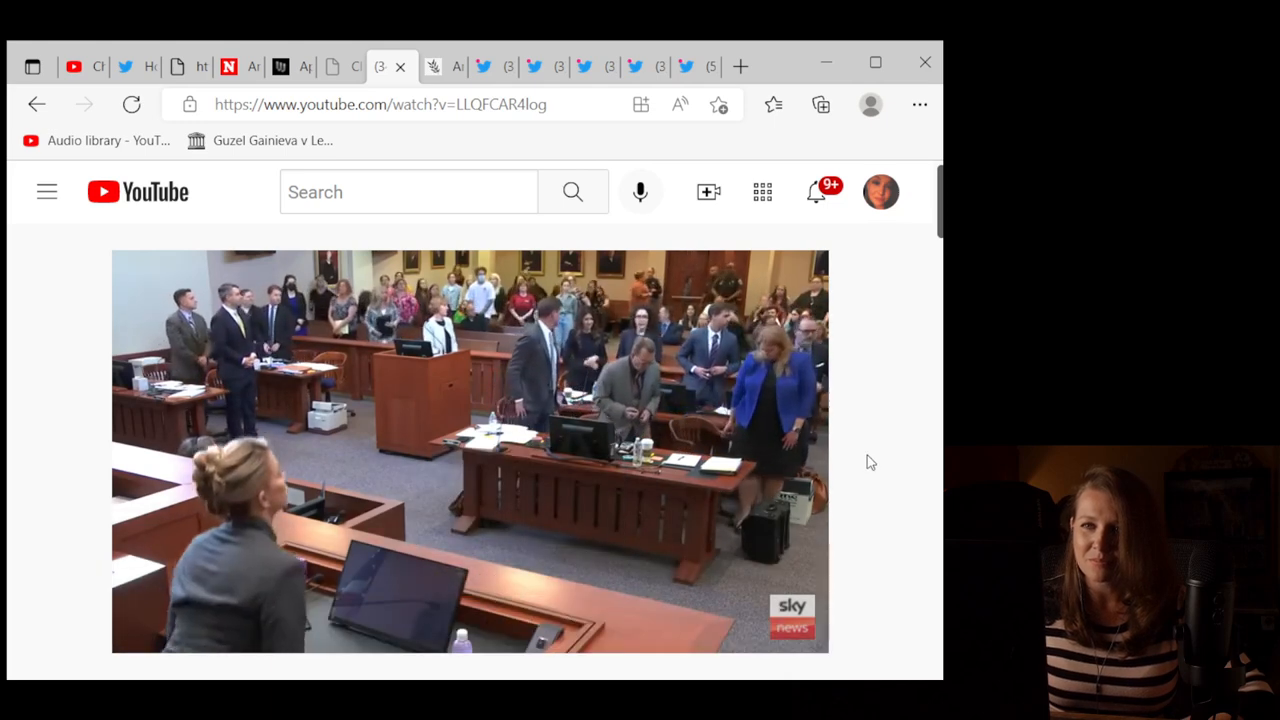
Step: Resume the trial livestream from 4:49:39 so it plays on past 4:52
{"action": "left_click", "coordinate": [518, 626]}
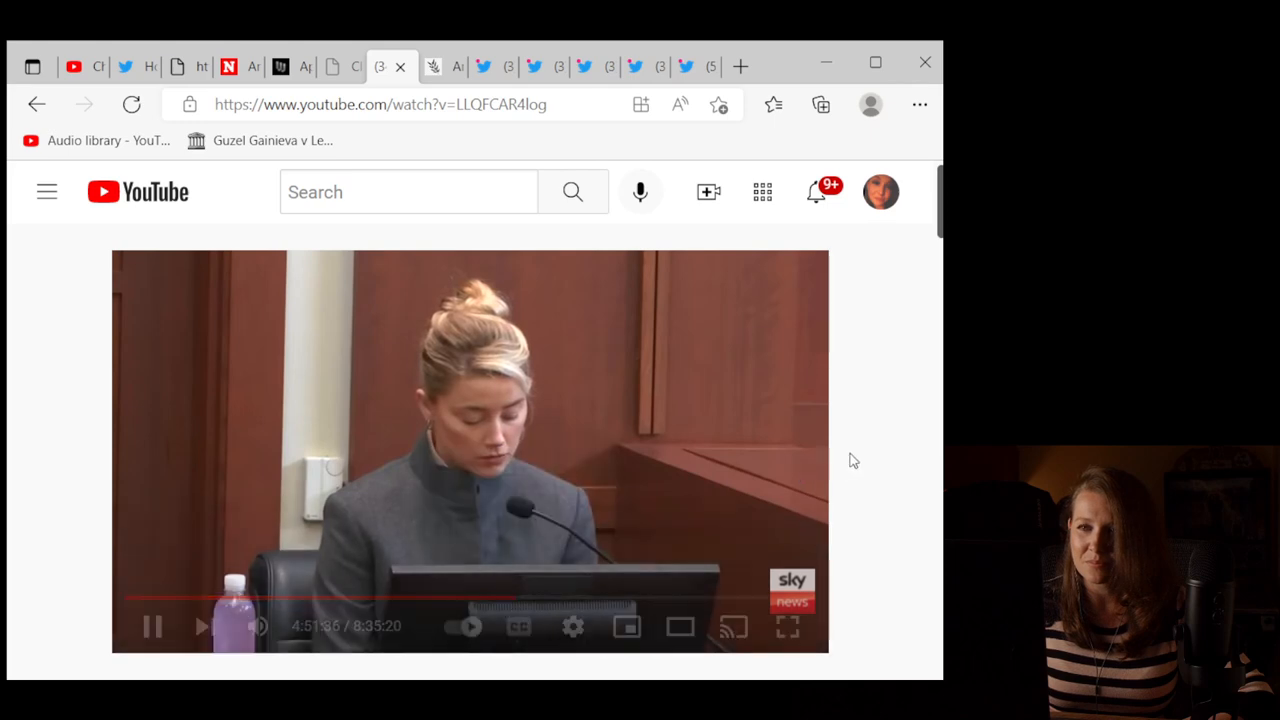
{"action": "mouse_move", "coordinate": [258, 627]}
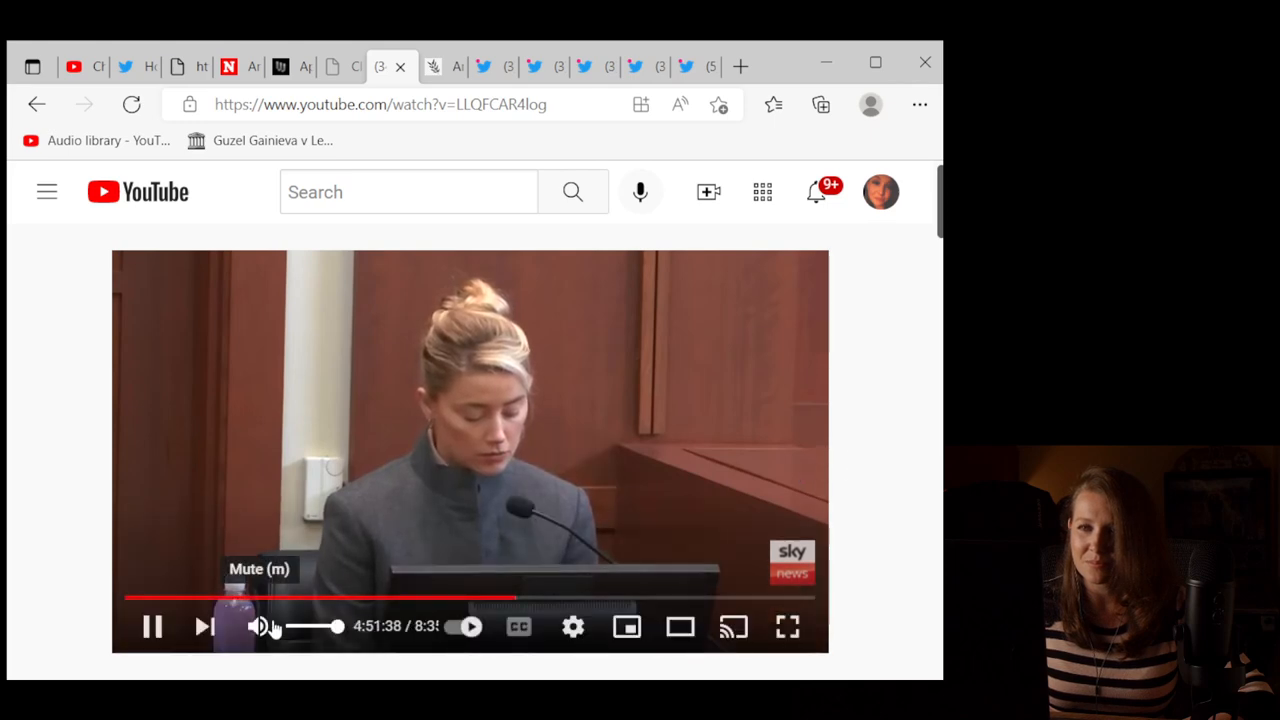
{"action": "mouse_move", "coordinate": [851, 504]}
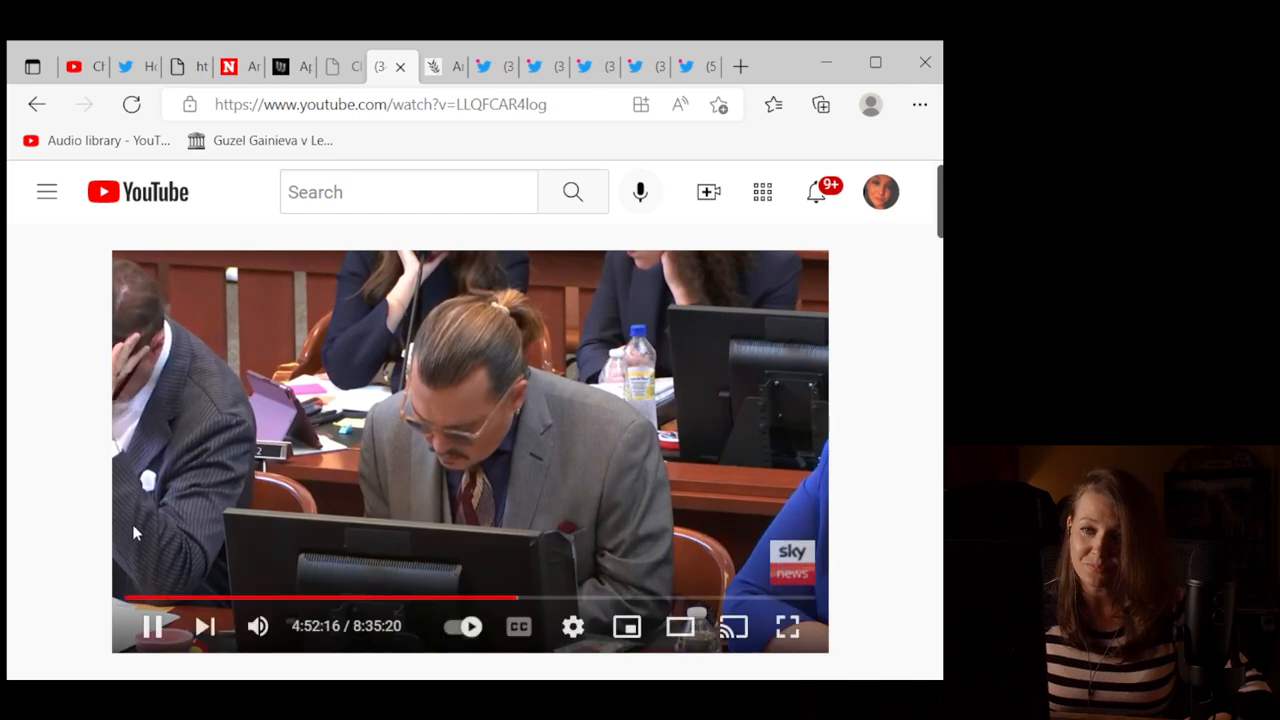
{"action": "mouse_move", "coordinate": [517, 600]}
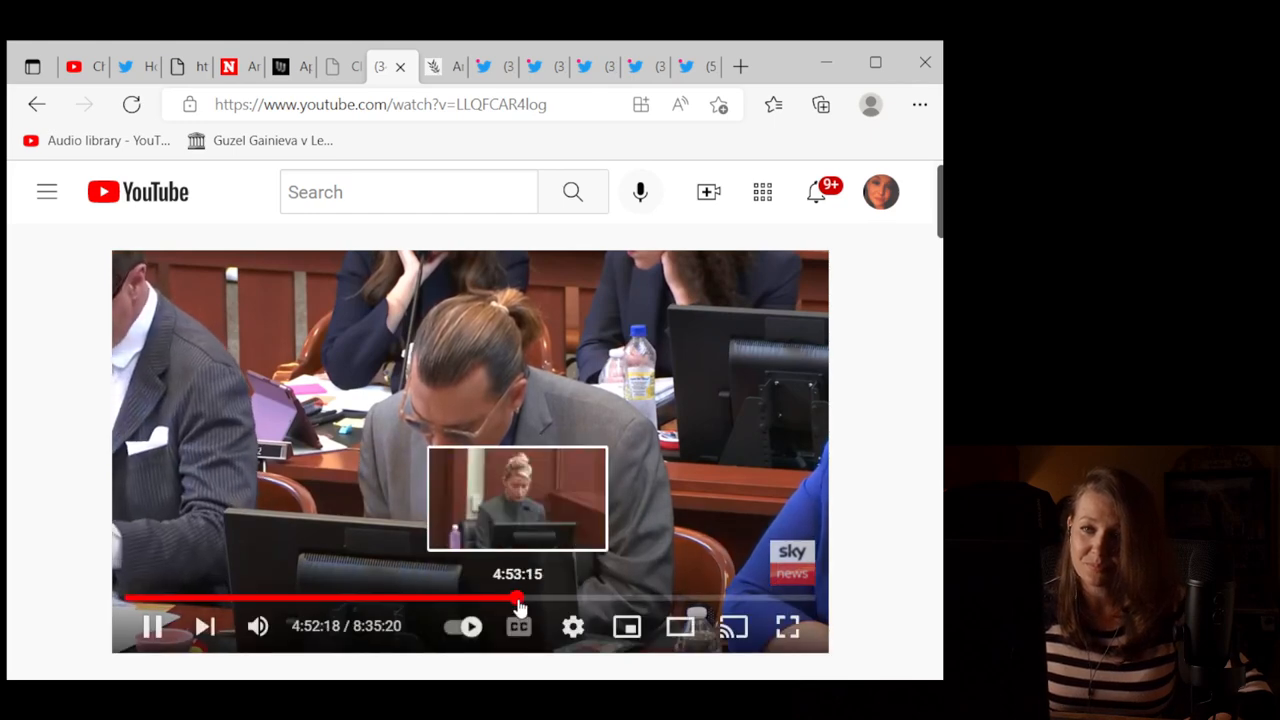
Step: Jump the livestream ahead to around 5:02 and pause it there
{"action": "left_click", "coordinate": [519, 600]}
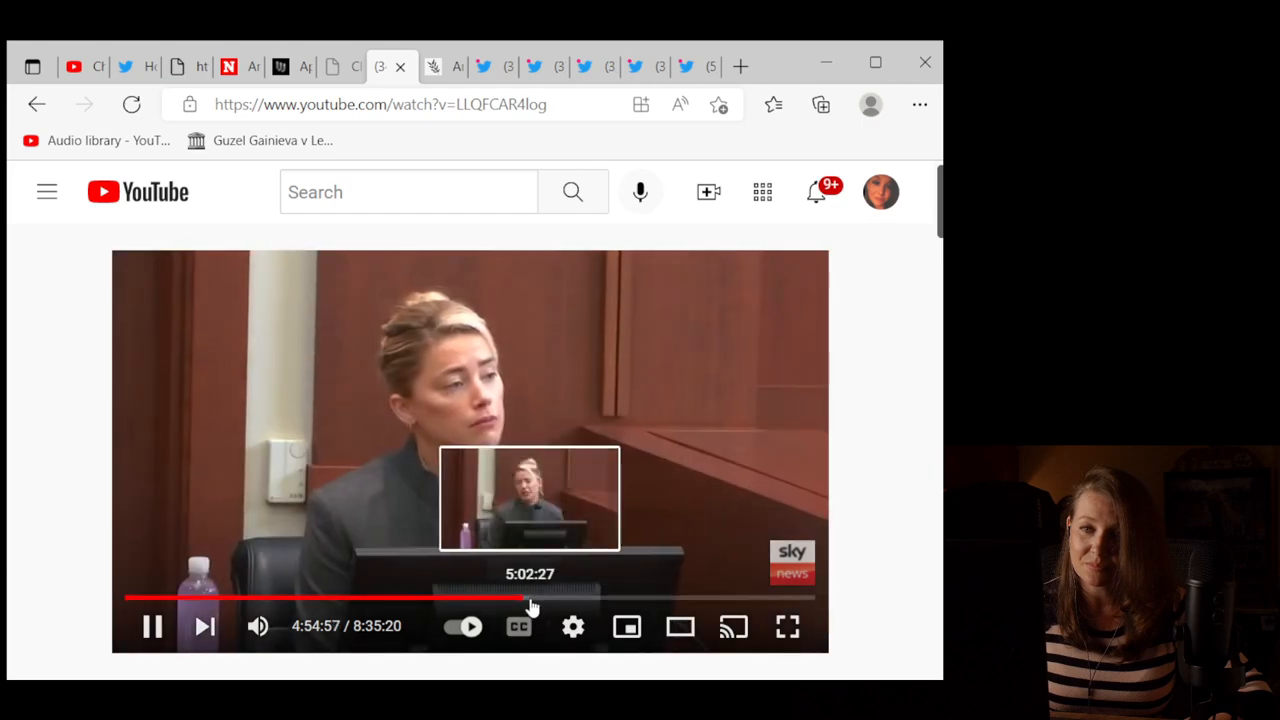
{"action": "left_click", "coordinate": [537, 599]}
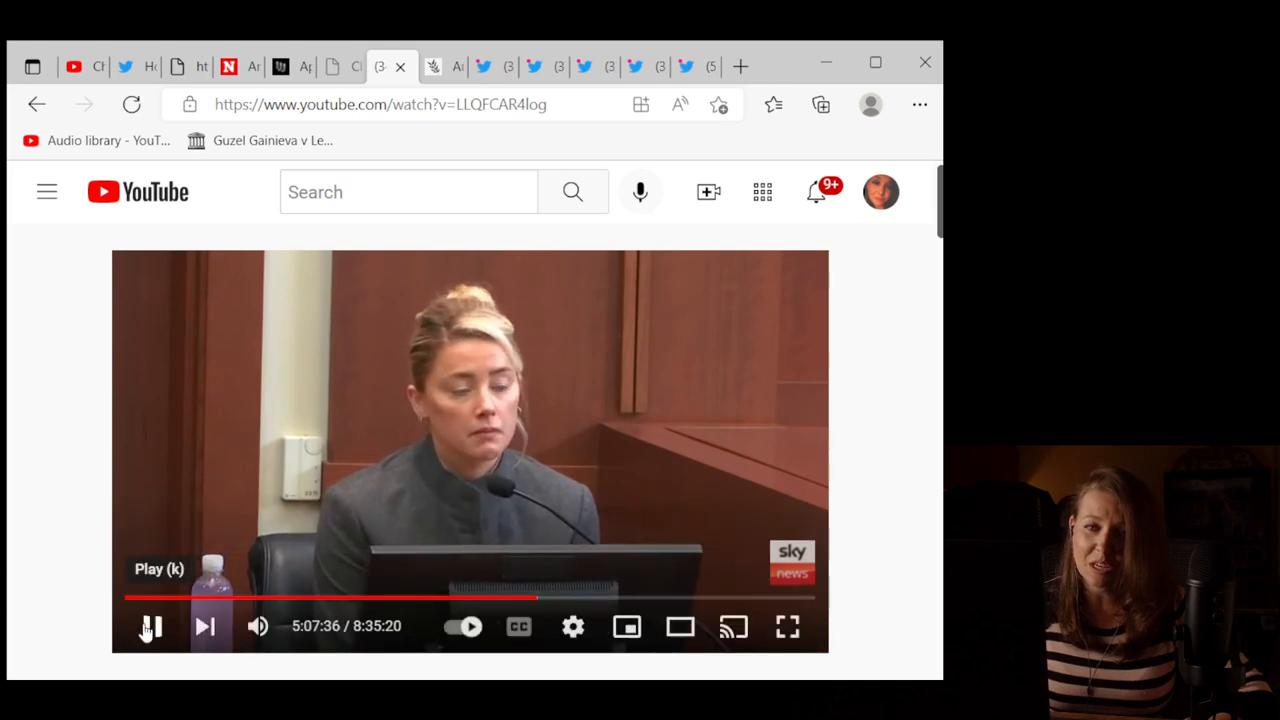
{"action": "left_click", "coordinate": [149, 626]}
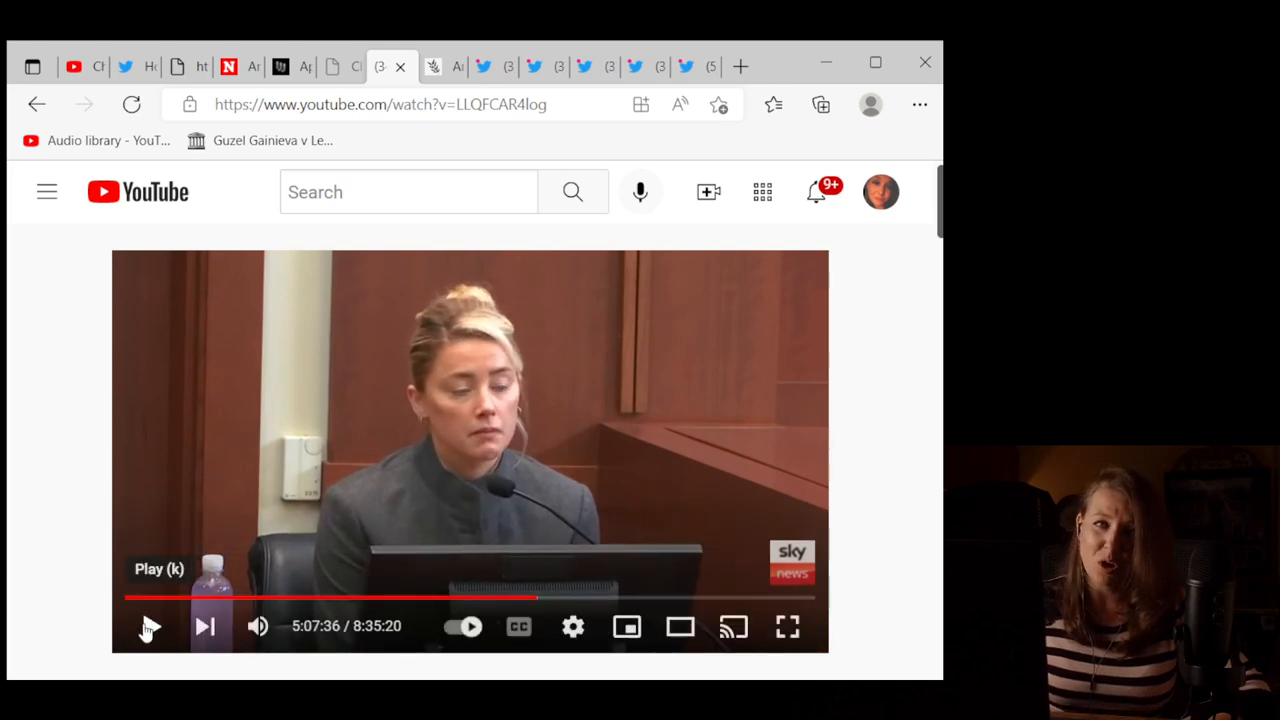
{"action": "mouse_move", "coordinate": [540, 600]}
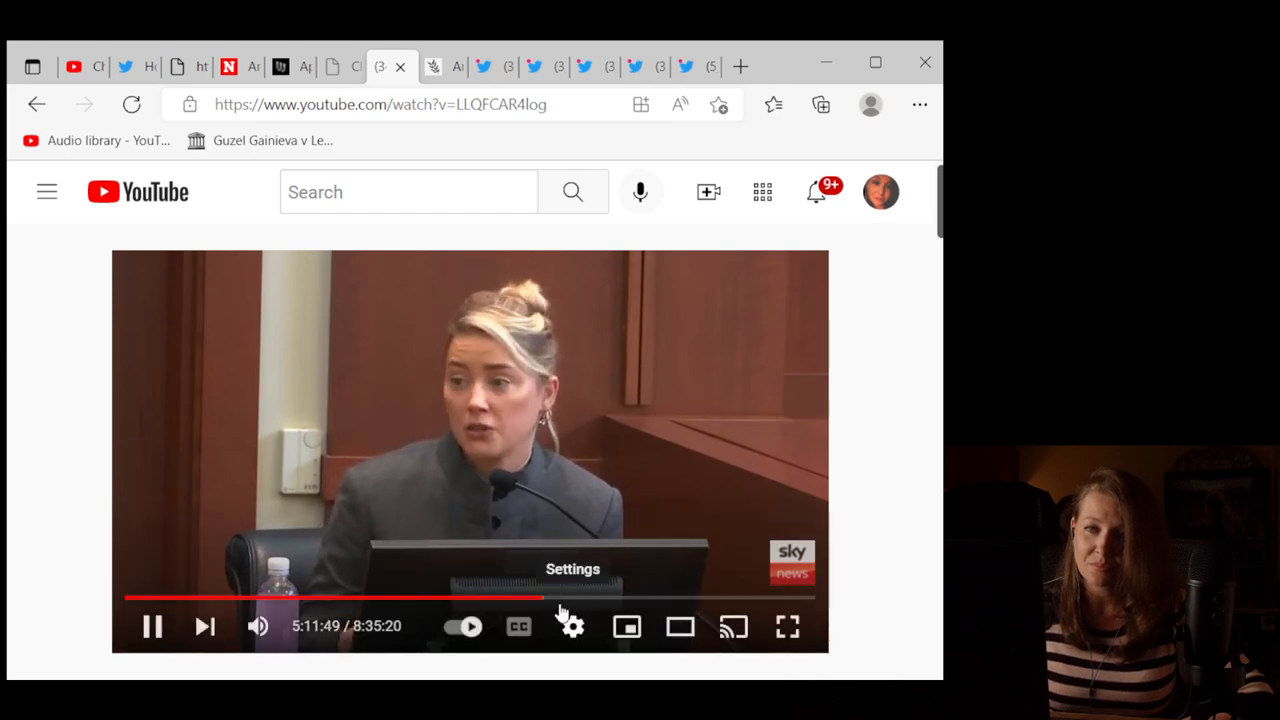
Step: Scrub the progress bar forward in steps through 5:51, 6:20 and 6:24 to about 6:36
{"action": "left_click", "coordinate": [565, 598]}
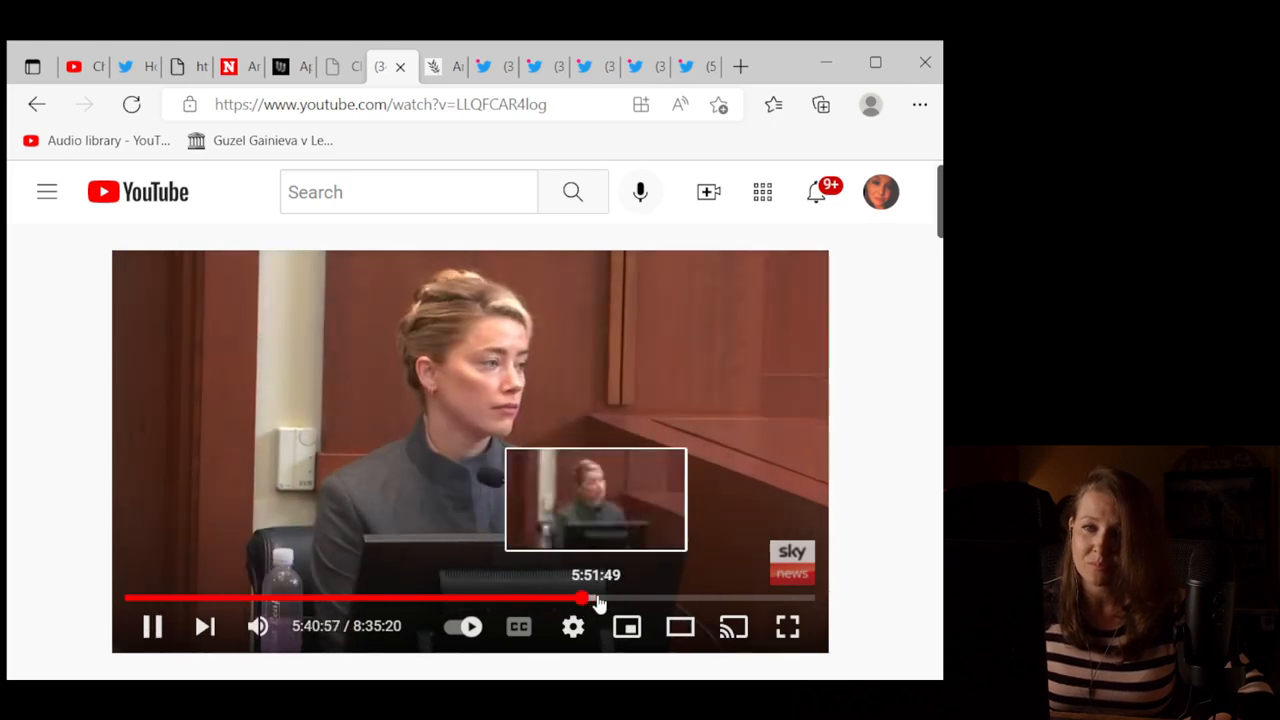
{"action": "left_click", "coordinate": [597, 598]}
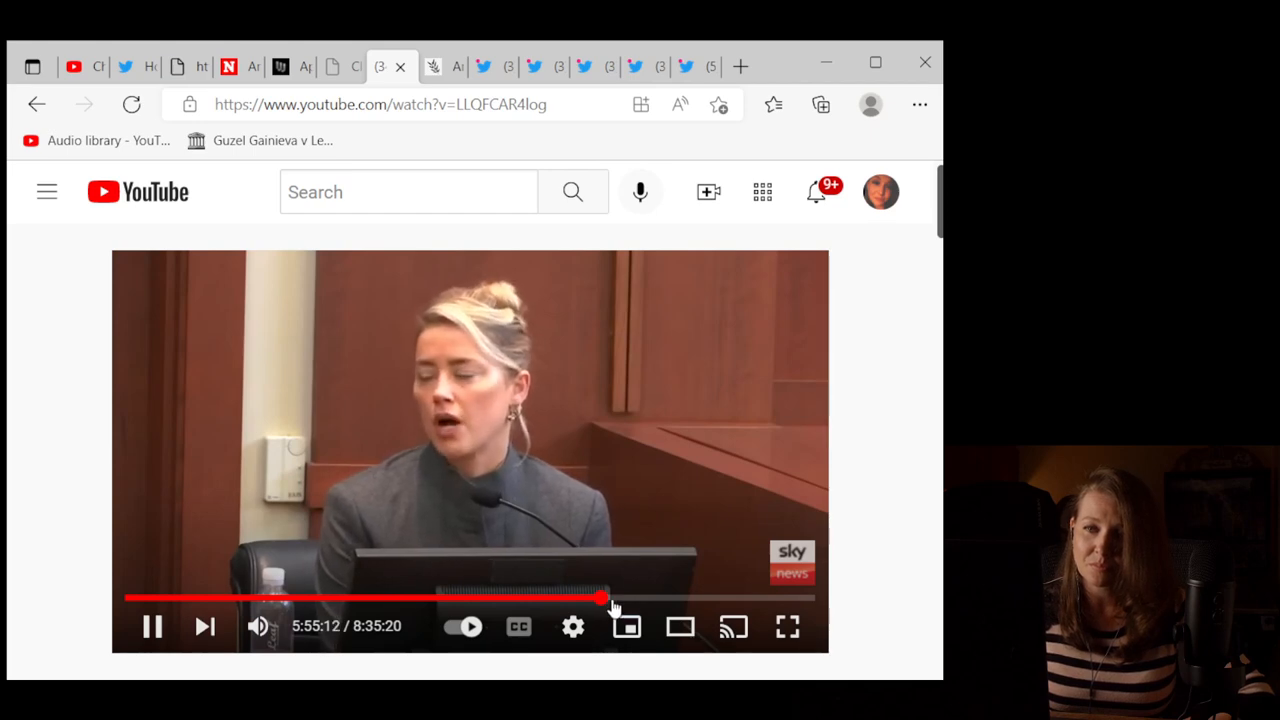
{"action": "left_click", "coordinate": [635, 599]}
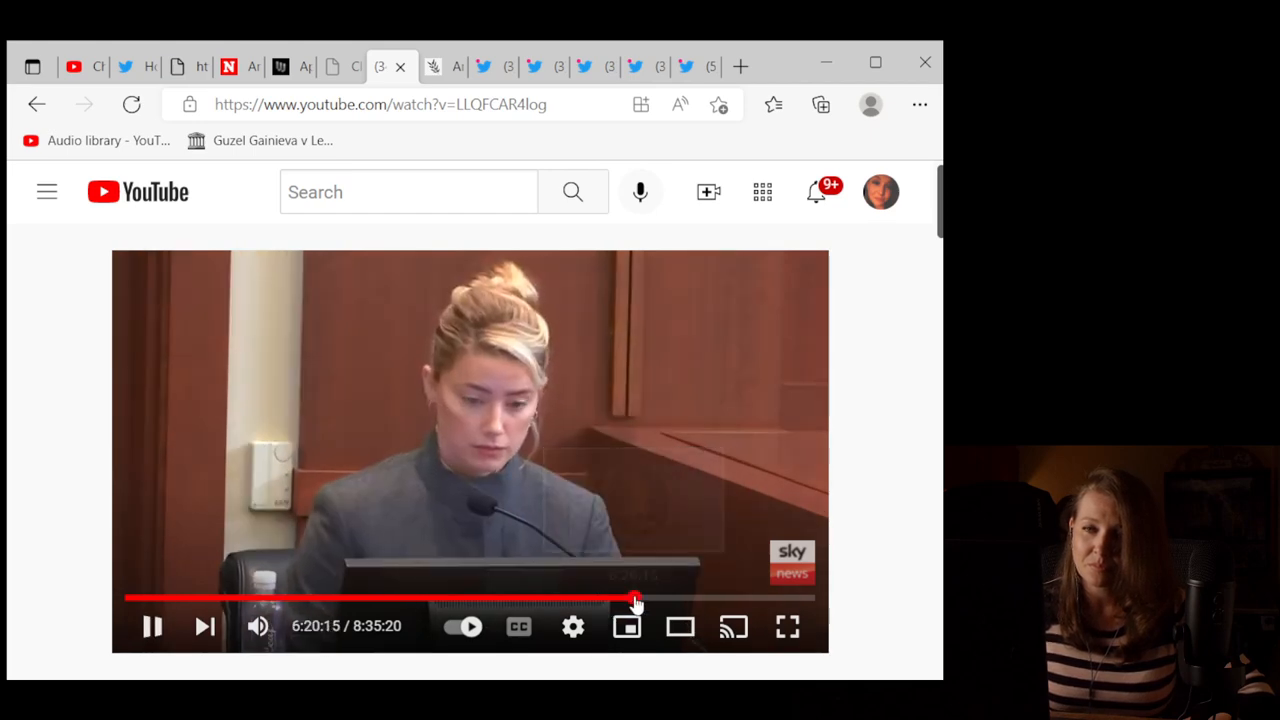
{"action": "left_click", "coordinate": [639, 600]}
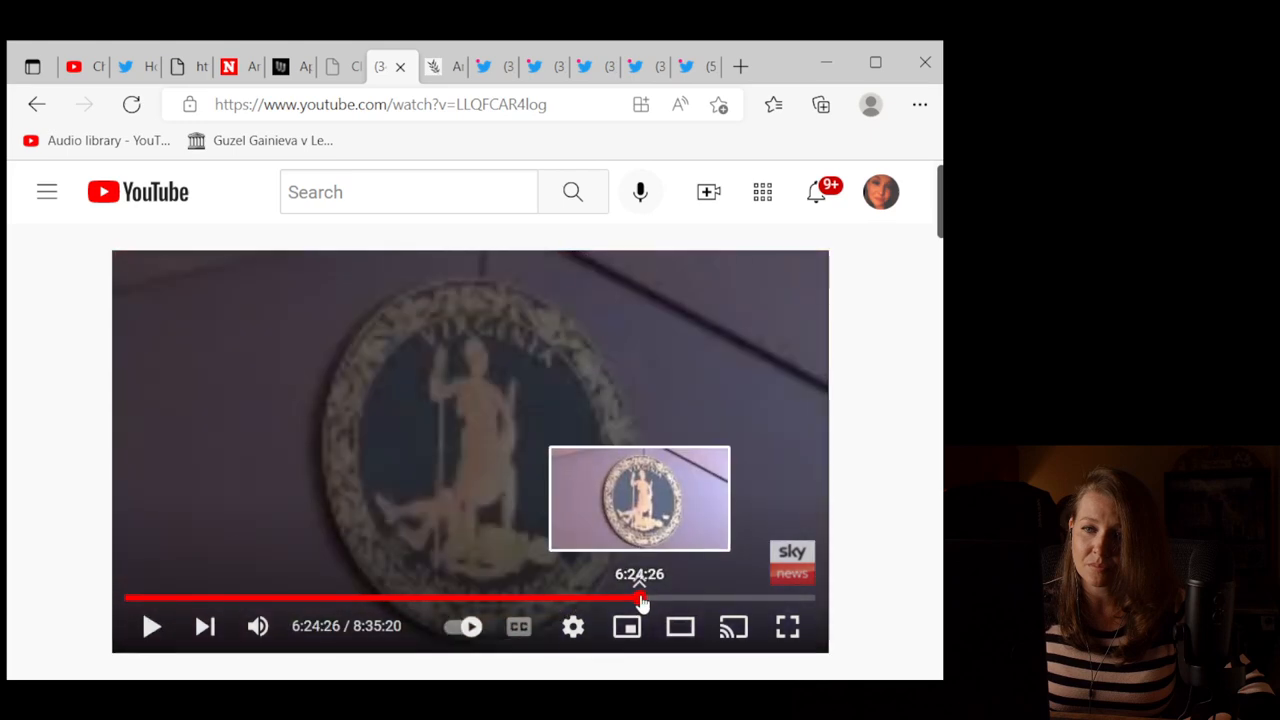
{"action": "left_click_drag", "start_coordinate": [639, 598], "coordinate": [655, 598]}
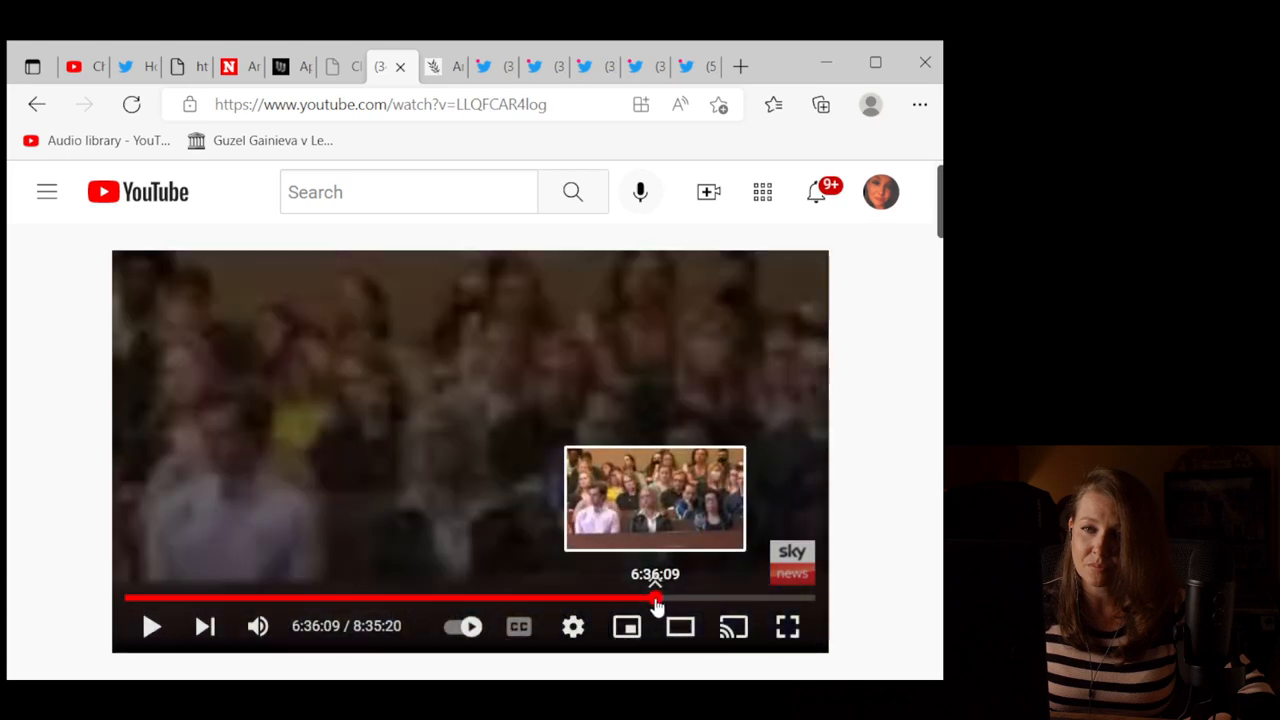
Step: Nudge playback further to about 6:48 and leave the stream playing from there
{"action": "left_click", "coordinate": [655, 598]}
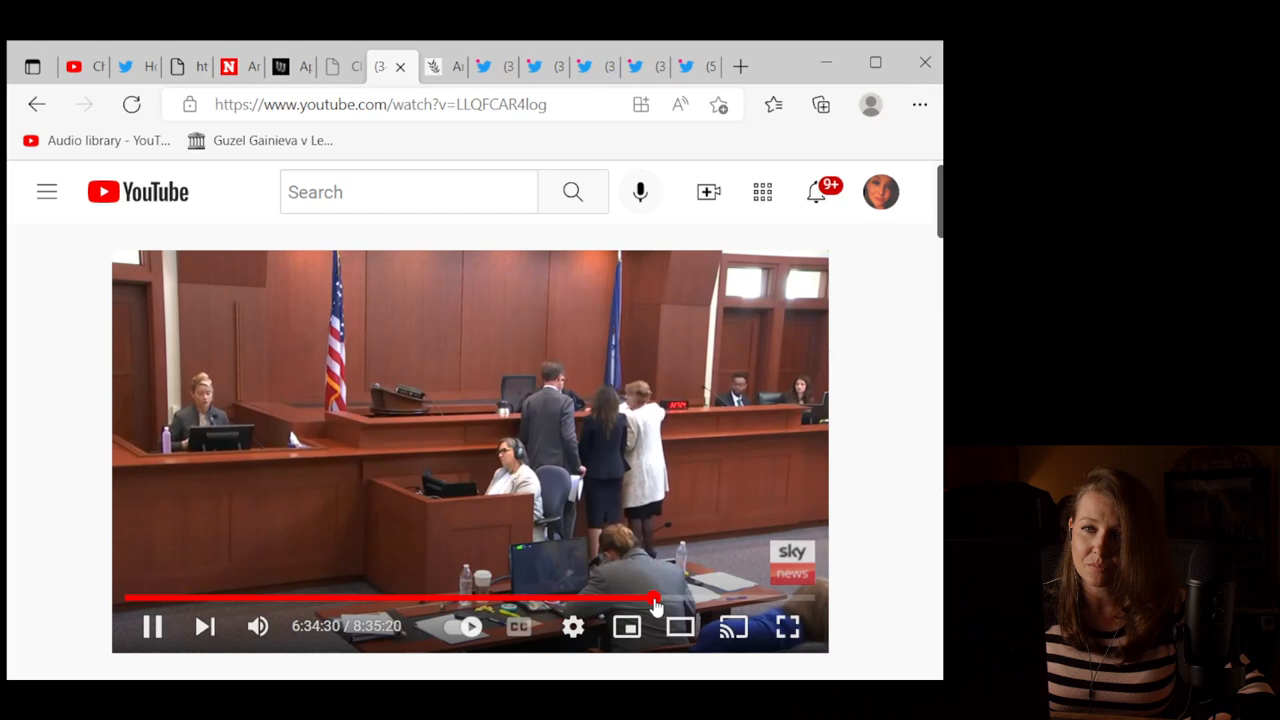
{"action": "left_click", "coordinate": [662, 600]}
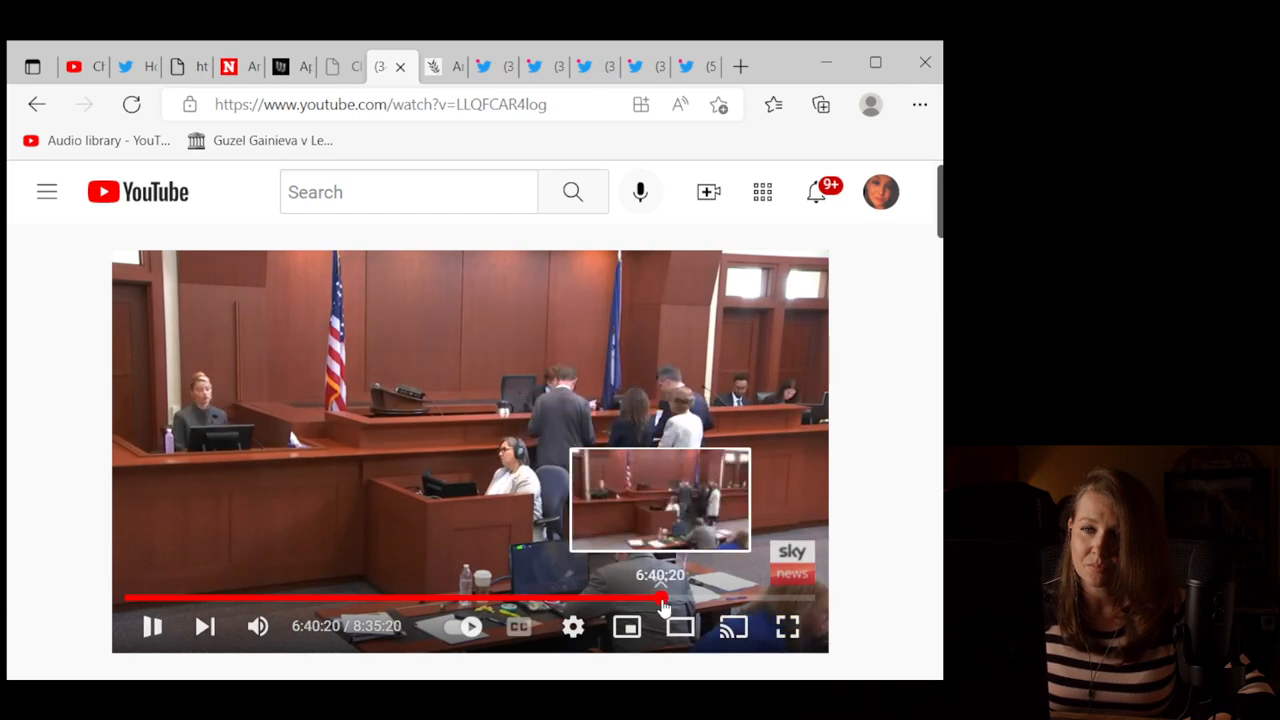
{"action": "left_click", "coordinate": [665, 598]}
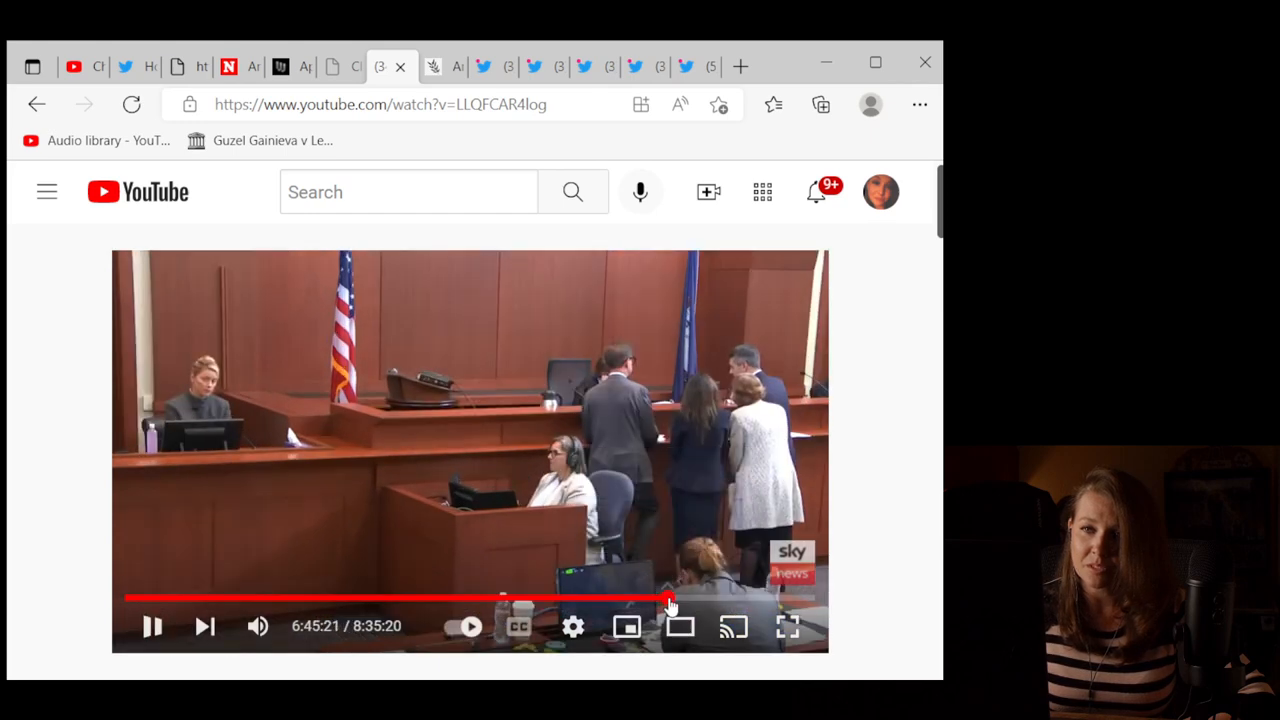
{"action": "left_click", "coordinate": [672, 598]}
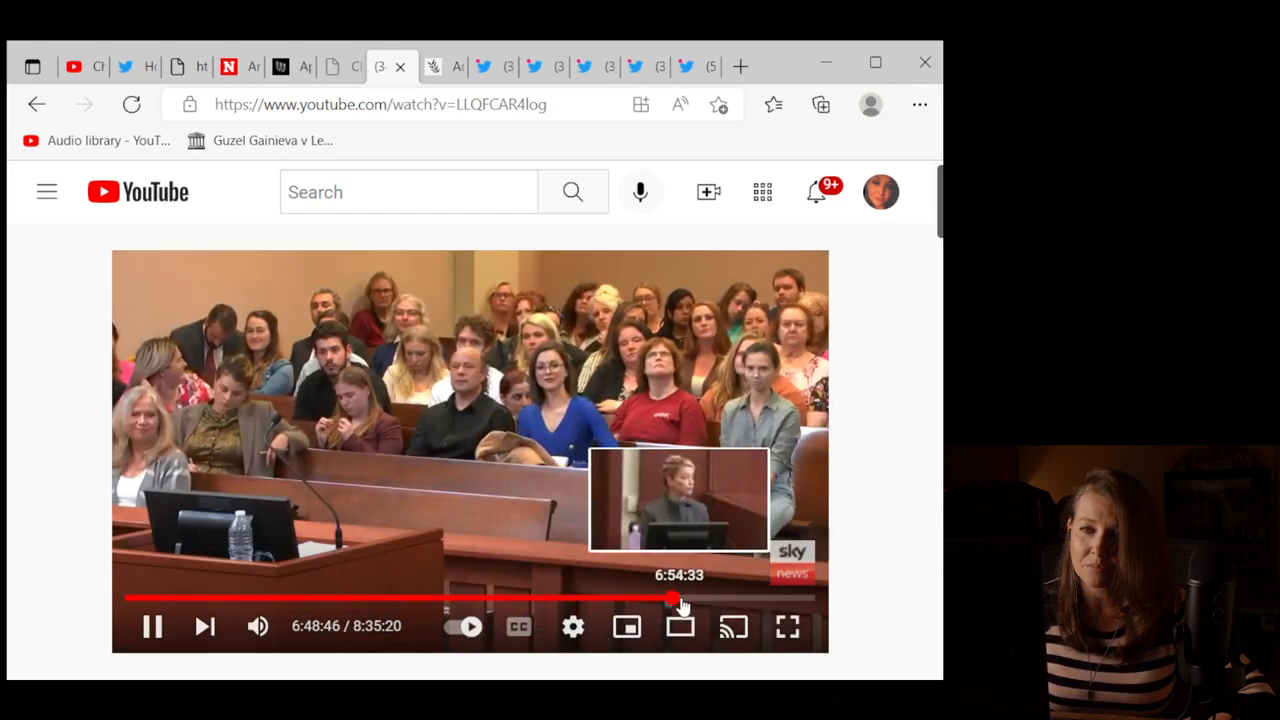
{"action": "left_click", "coordinate": [680, 599]}
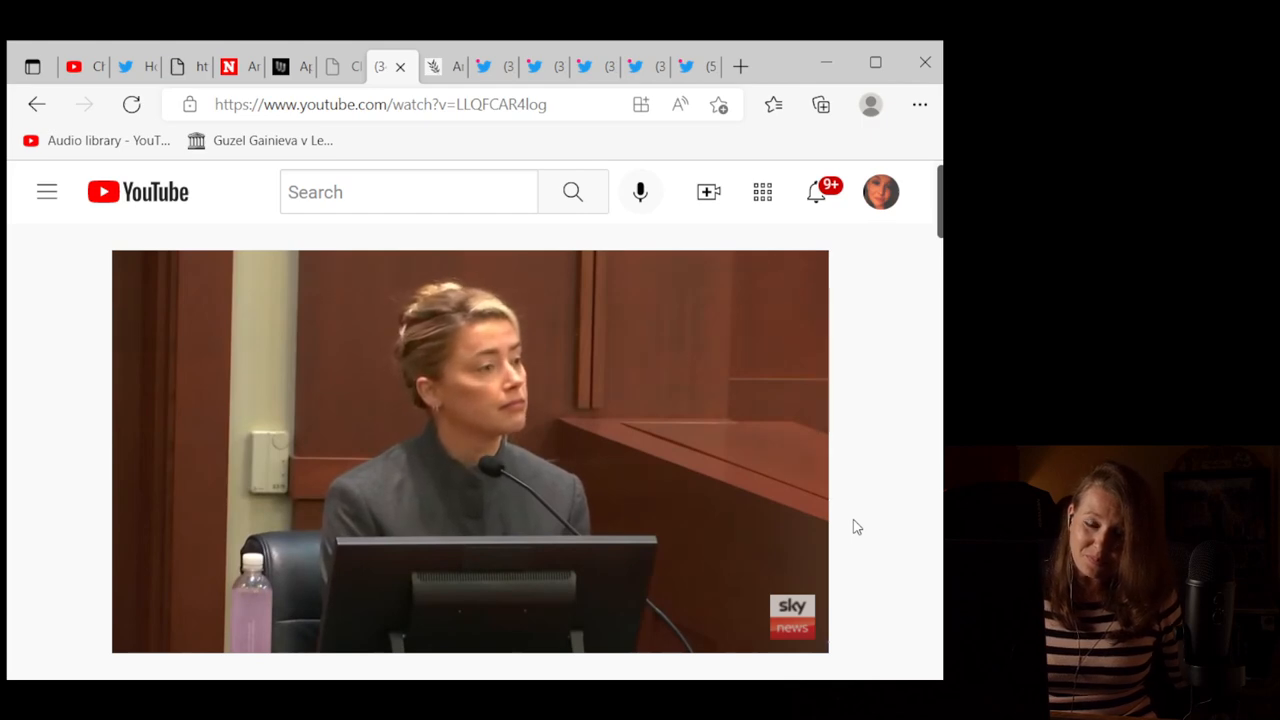
{"action": "mouse_move", "coordinate": [340, 325]}
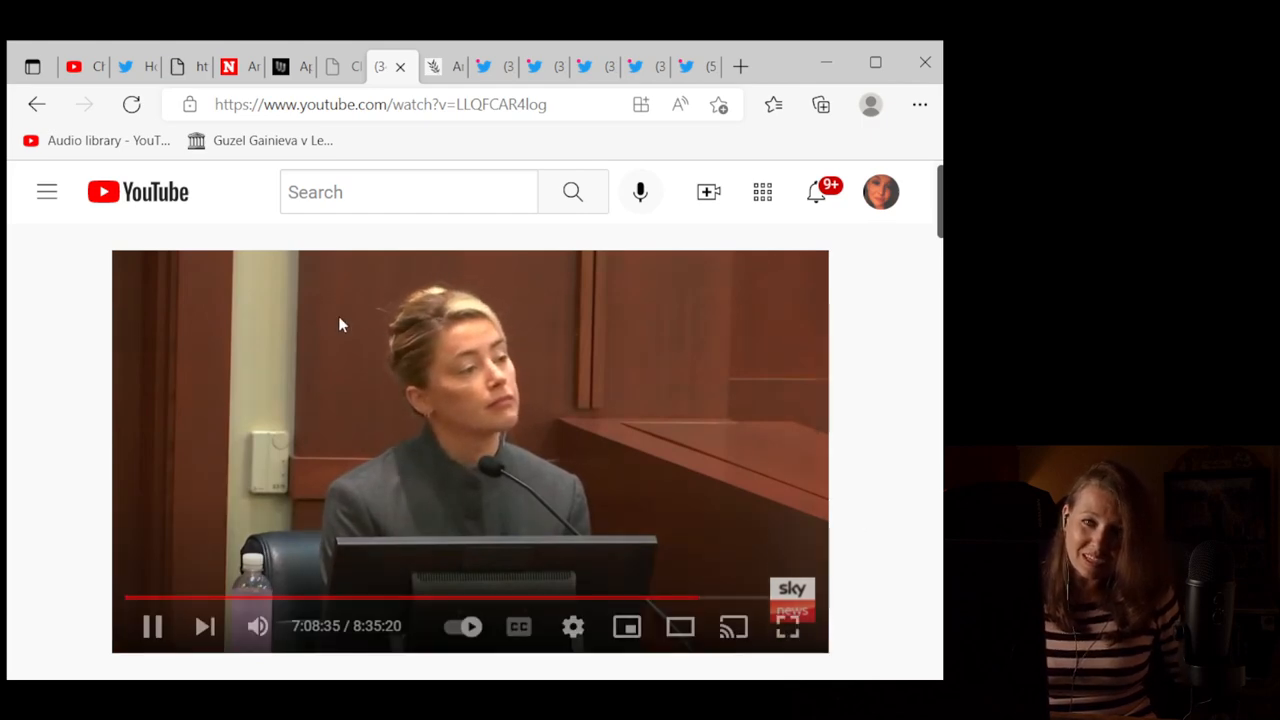
{"action": "mouse_move", "coordinate": [152, 626]}
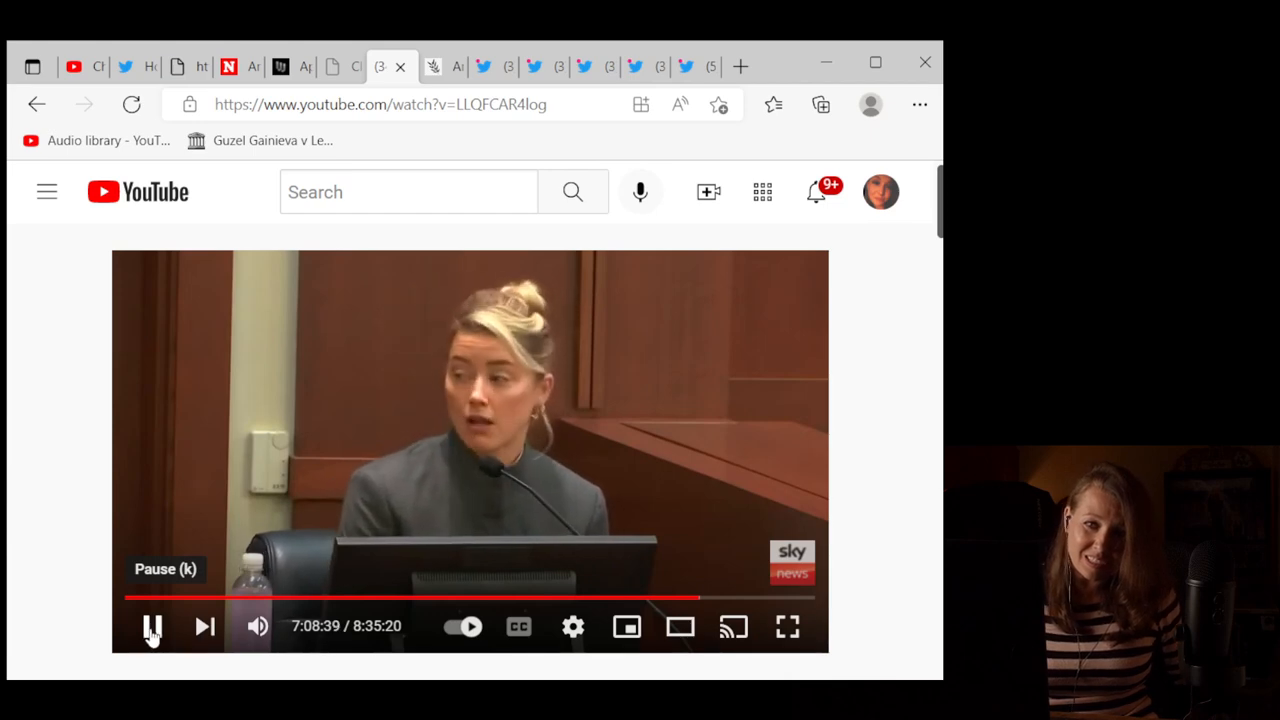
Step: Pause the testimony at 7:08:40, resume, then pause again at 7:09:24 on the counsel table shot
{"action": "left_click", "coordinate": [152, 626]}
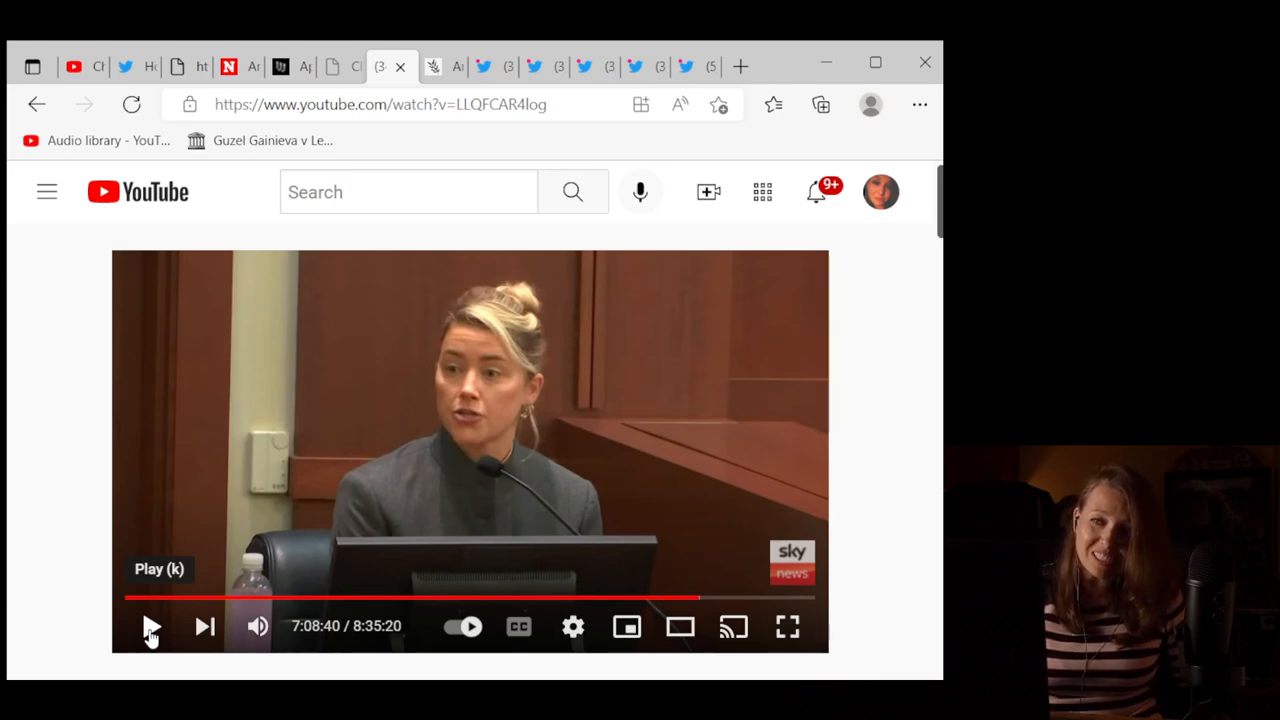
{"action": "mouse_move", "coordinate": [90, 635]}
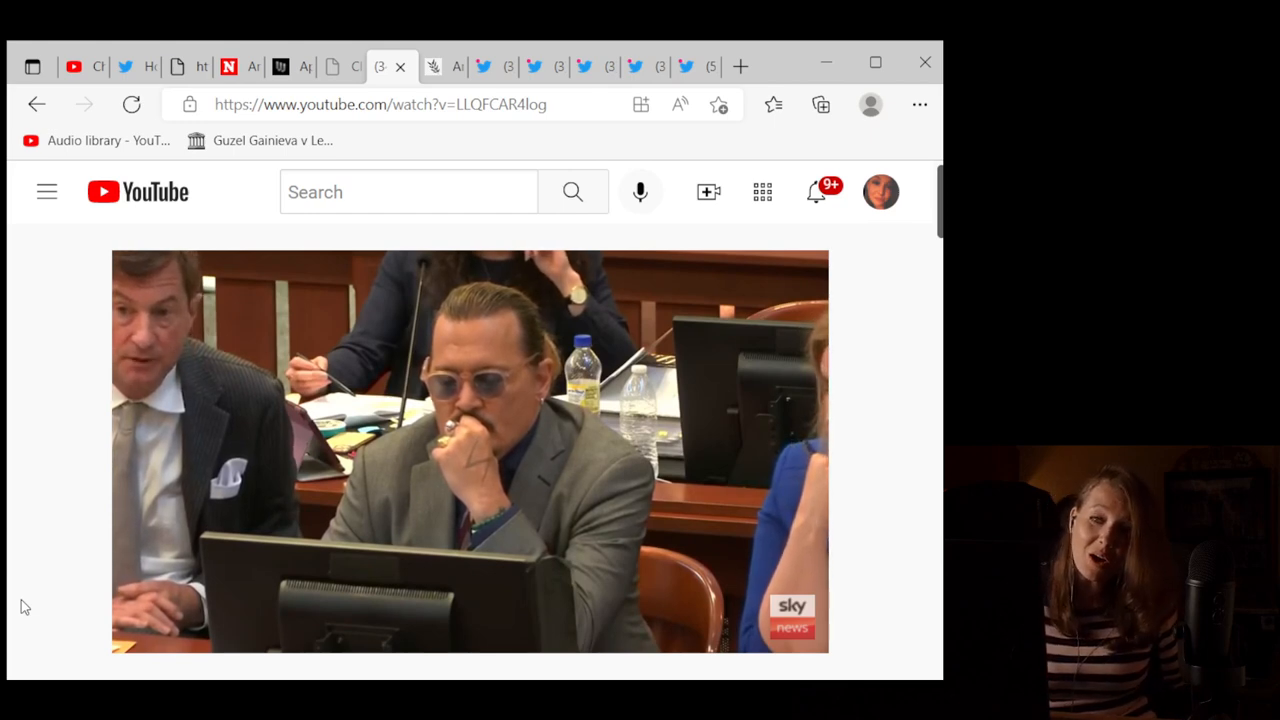
{"action": "mouse_move", "coordinate": [138, 610]}
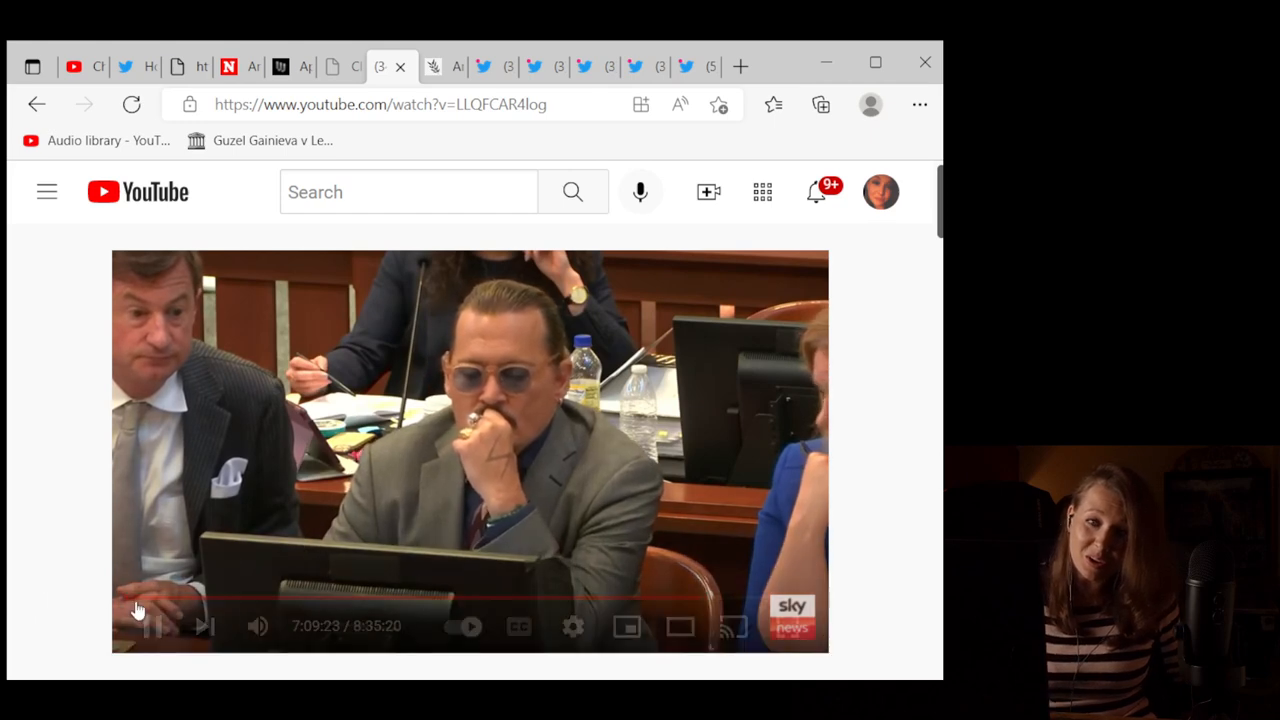
{"action": "left_click", "coordinate": [152, 626]}
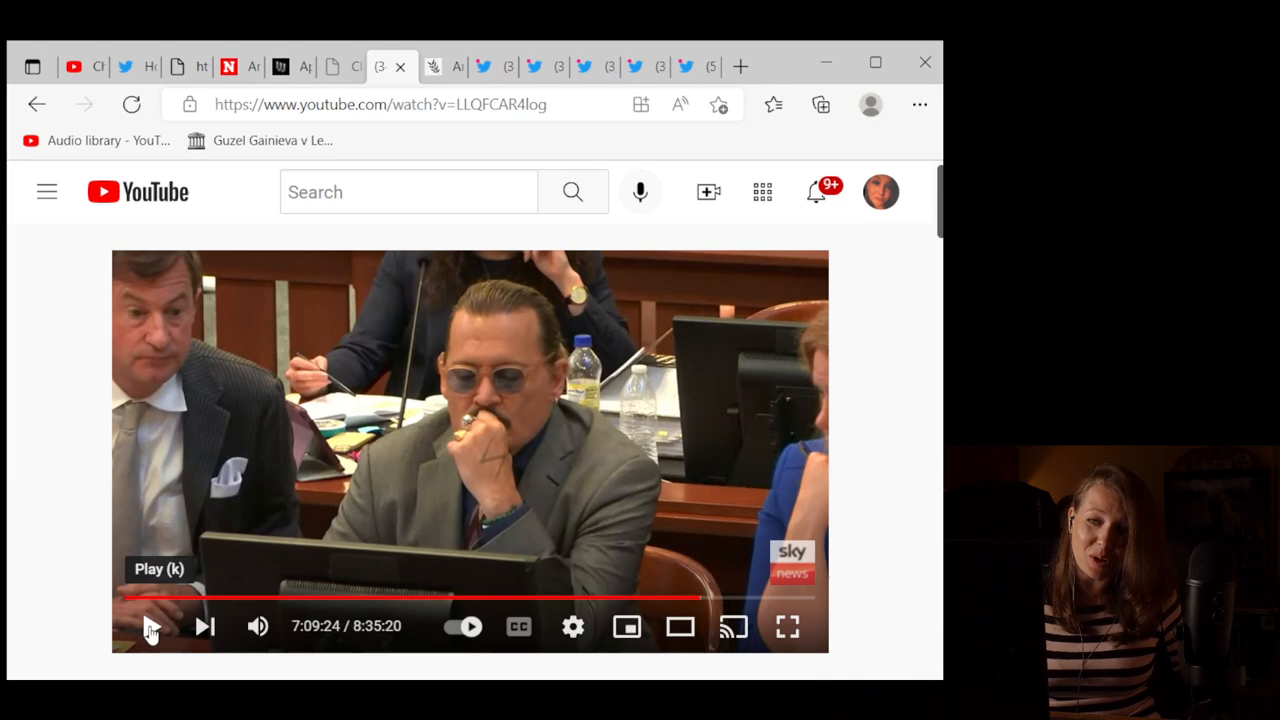
{"action": "left_click", "coordinate": [151, 626]}
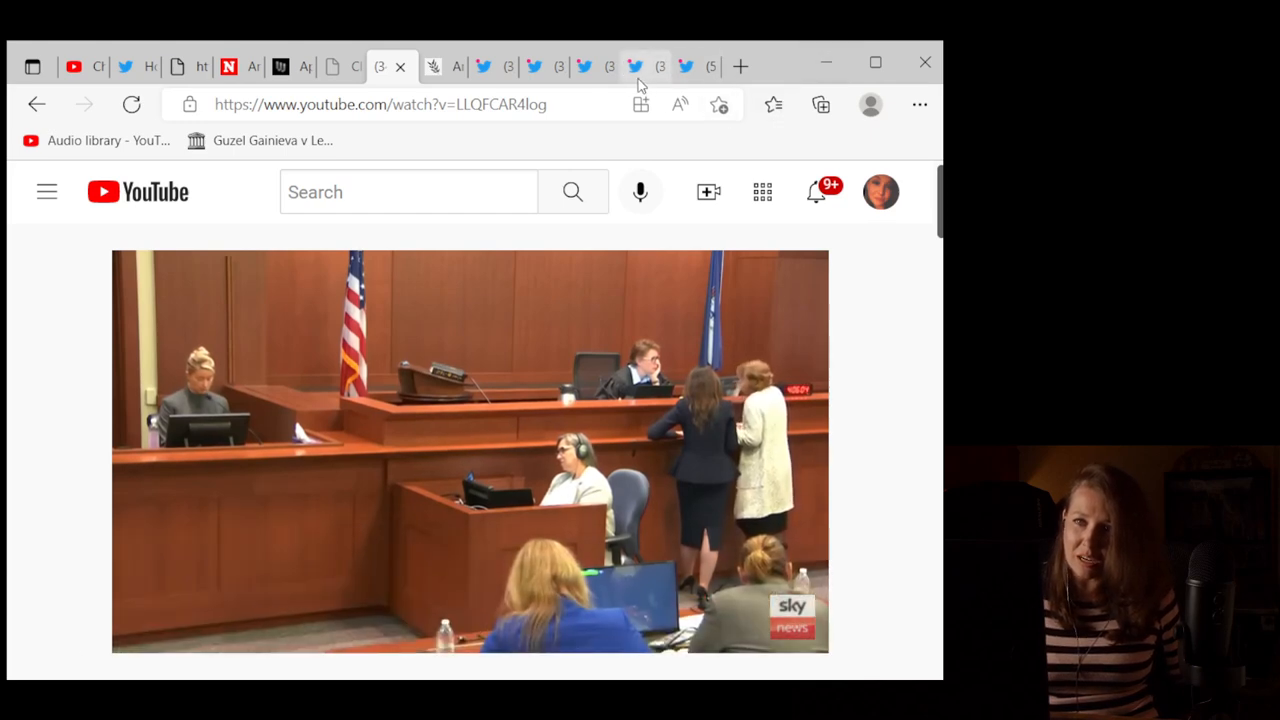
Step: Switch to the trial tweet and scroll down to its photo of a bruised, swollen eye
{"action": "left_click", "coordinate": [634, 66]}
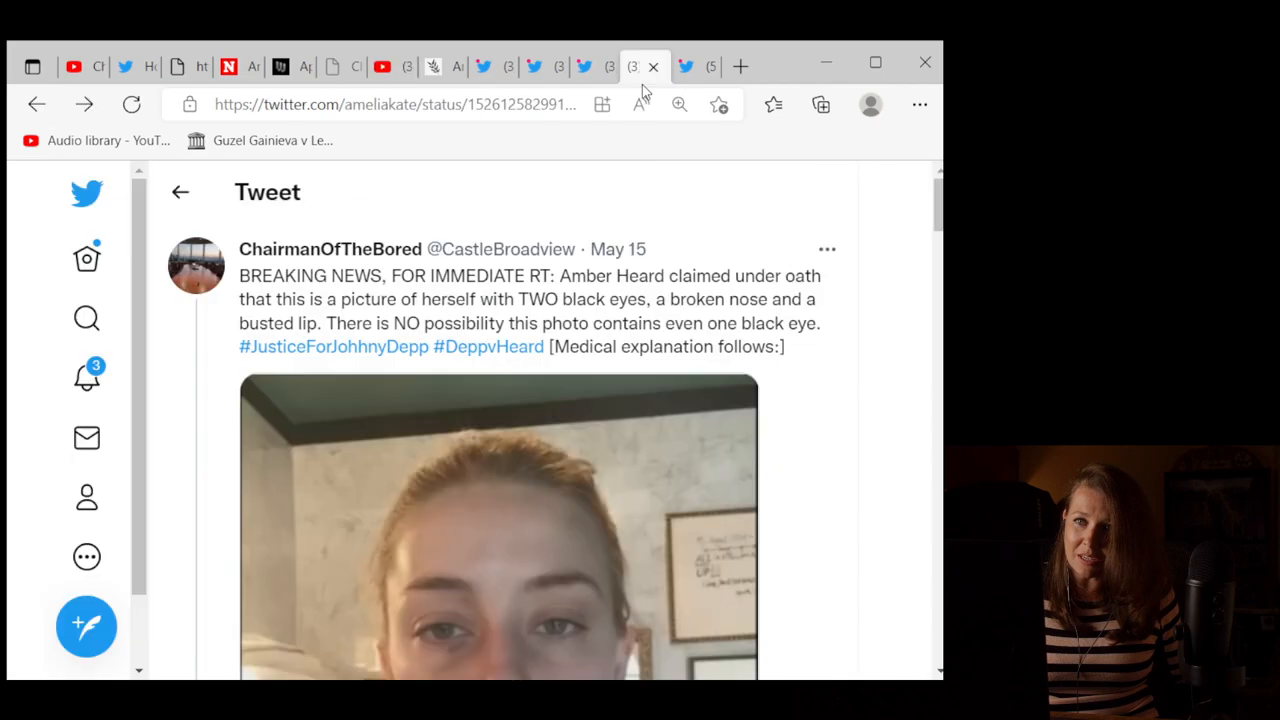
{"action": "scroll", "scroll_direction": "down", "scroll_amount": 3}
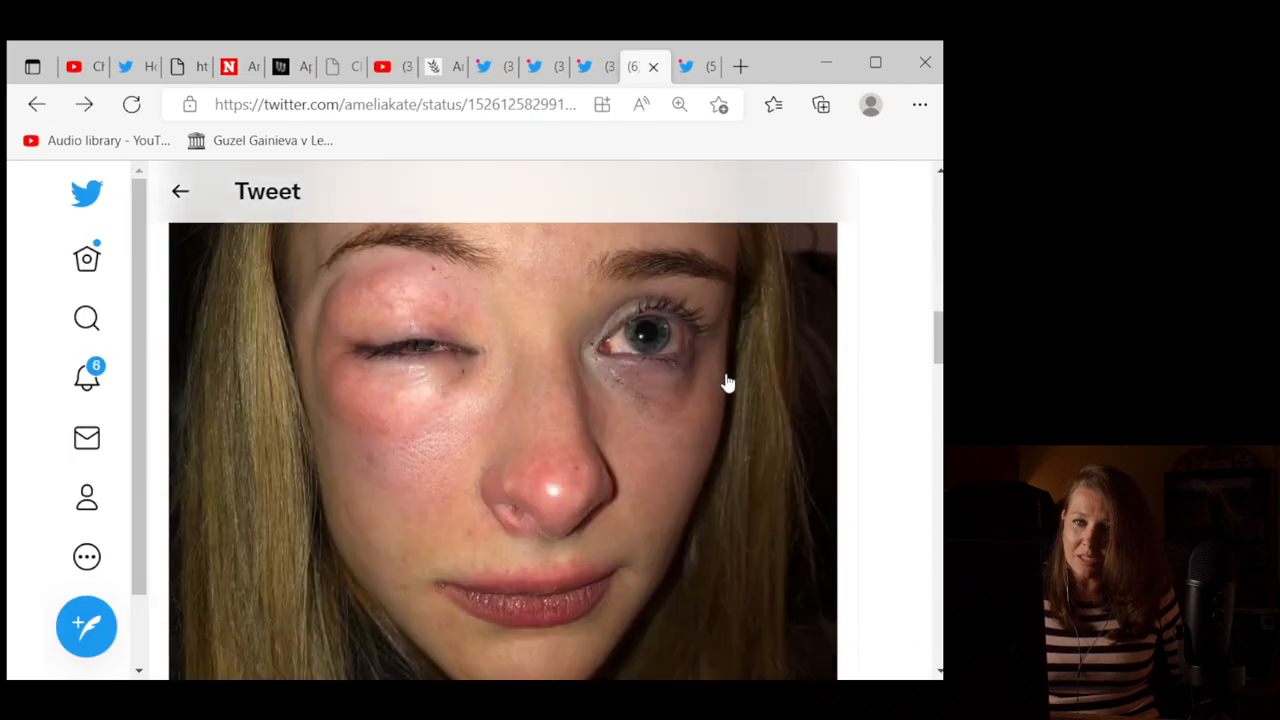
{"action": "mouse_move", "coordinate": [428, 224]}
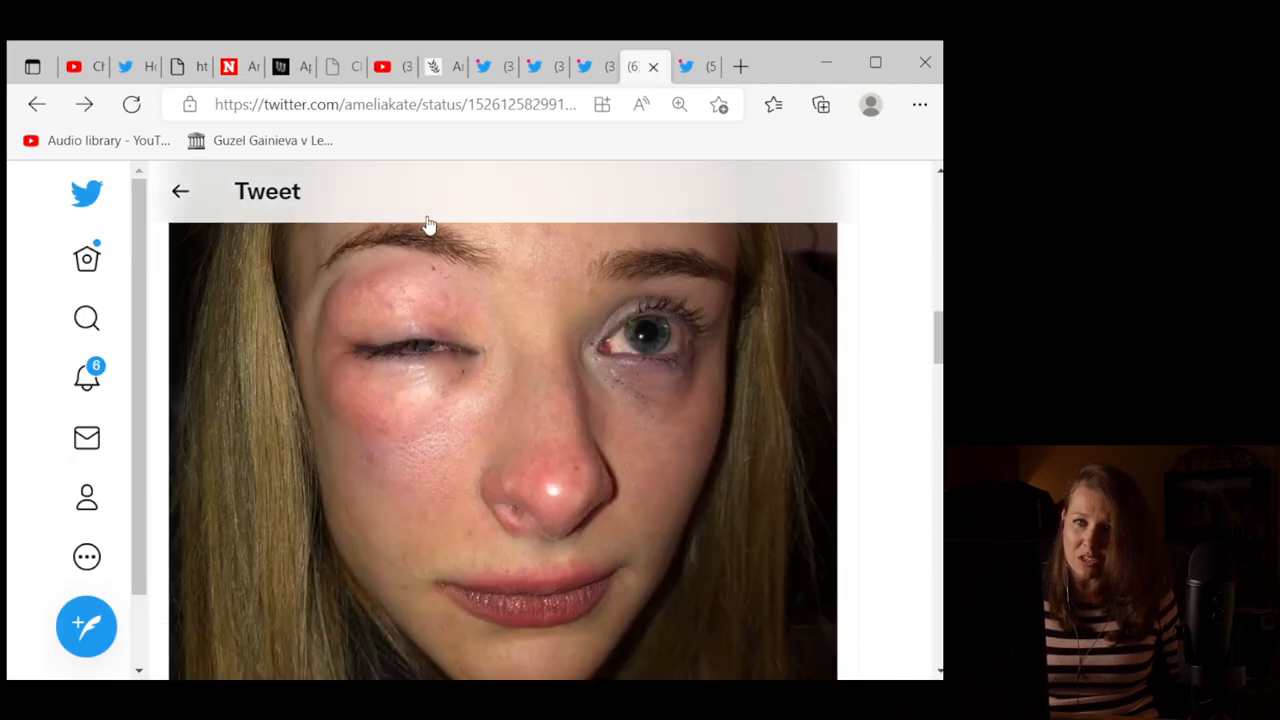
Step: Return to the livestream, seek around 7:15–7:20, then scrub back to 7:15:28 paused
{"action": "left_click", "coordinate": [380, 66]}
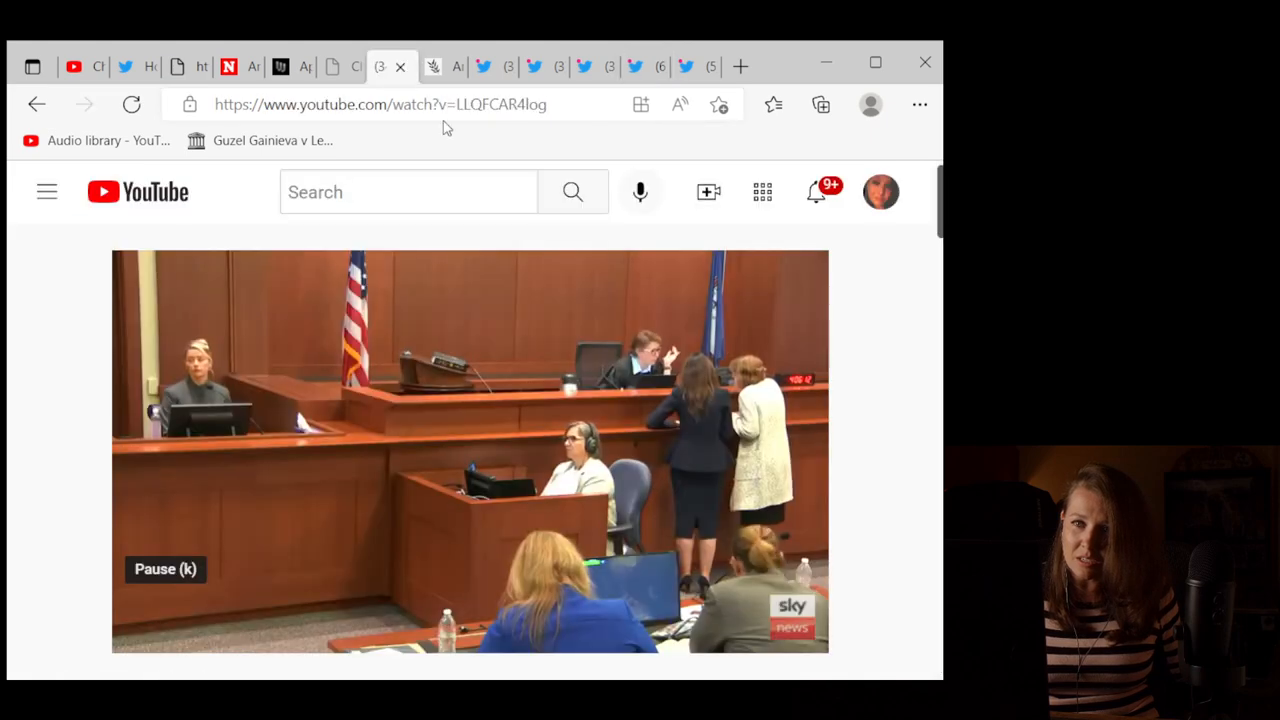
{"action": "mouse_move", "coordinate": [714, 598]}
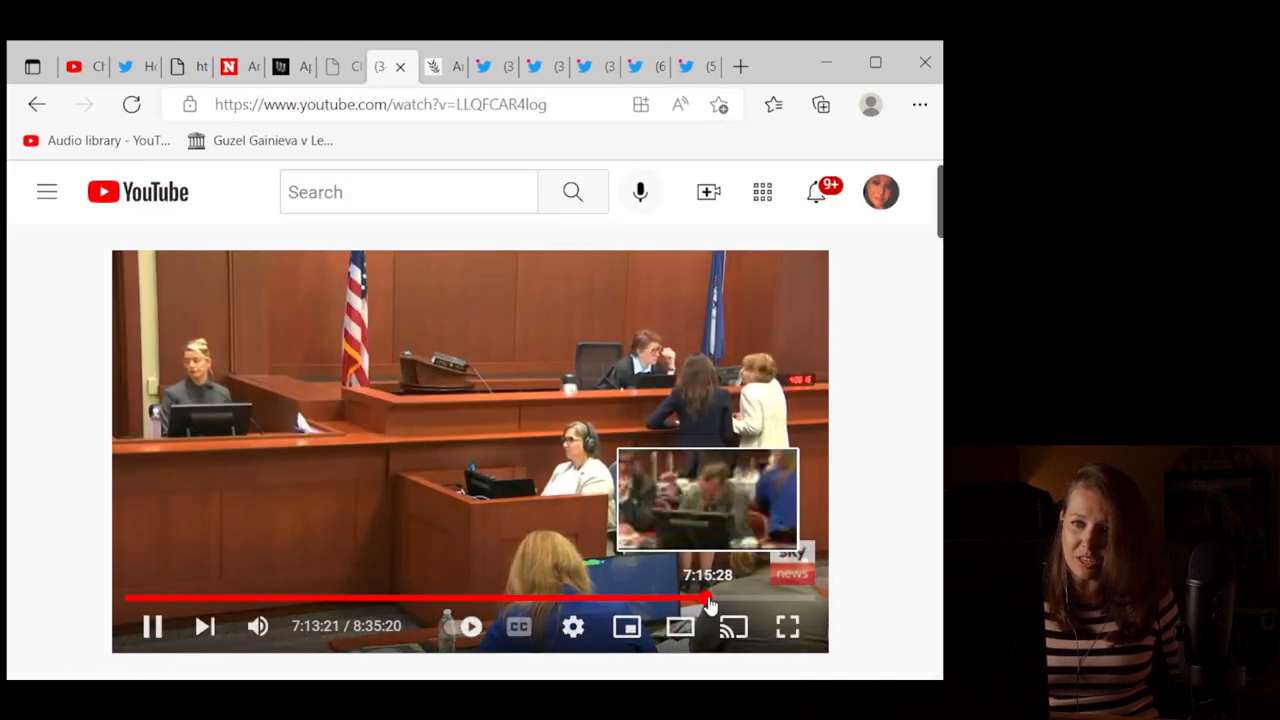
{"action": "left_click", "coordinate": [710, 598]}
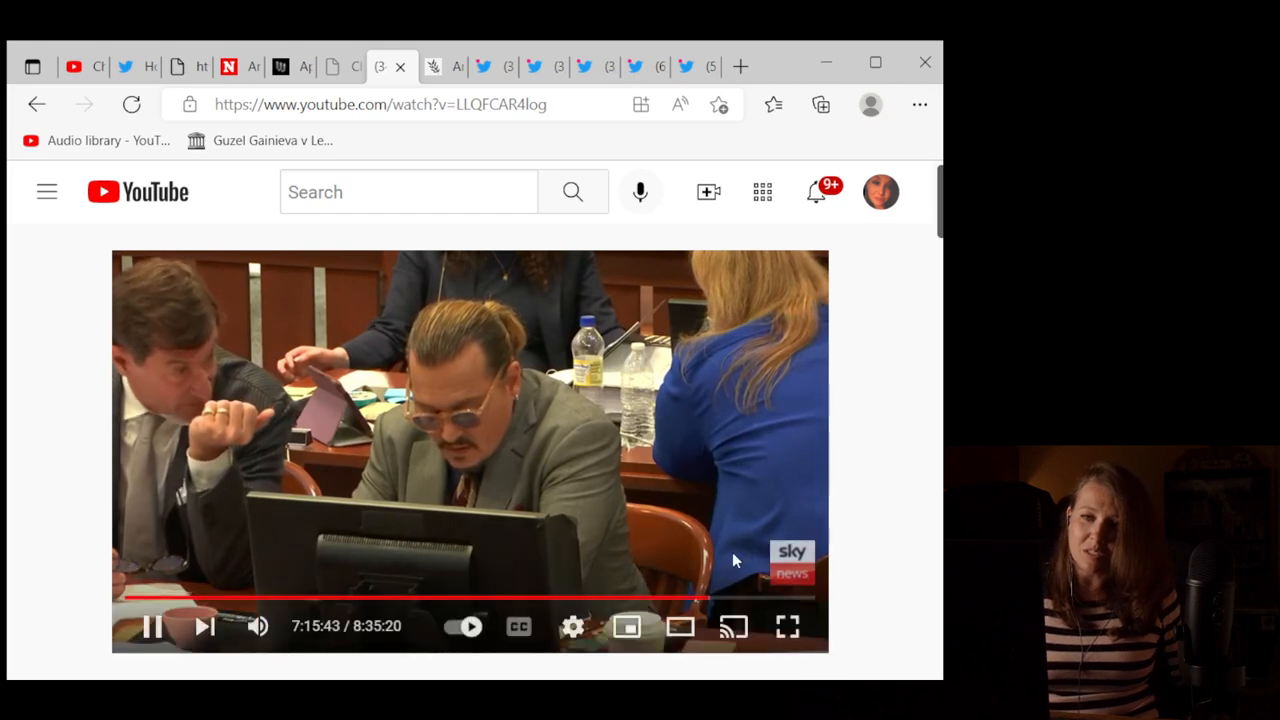
{"action": "mouse_move", "coordinate": [710, 600]}
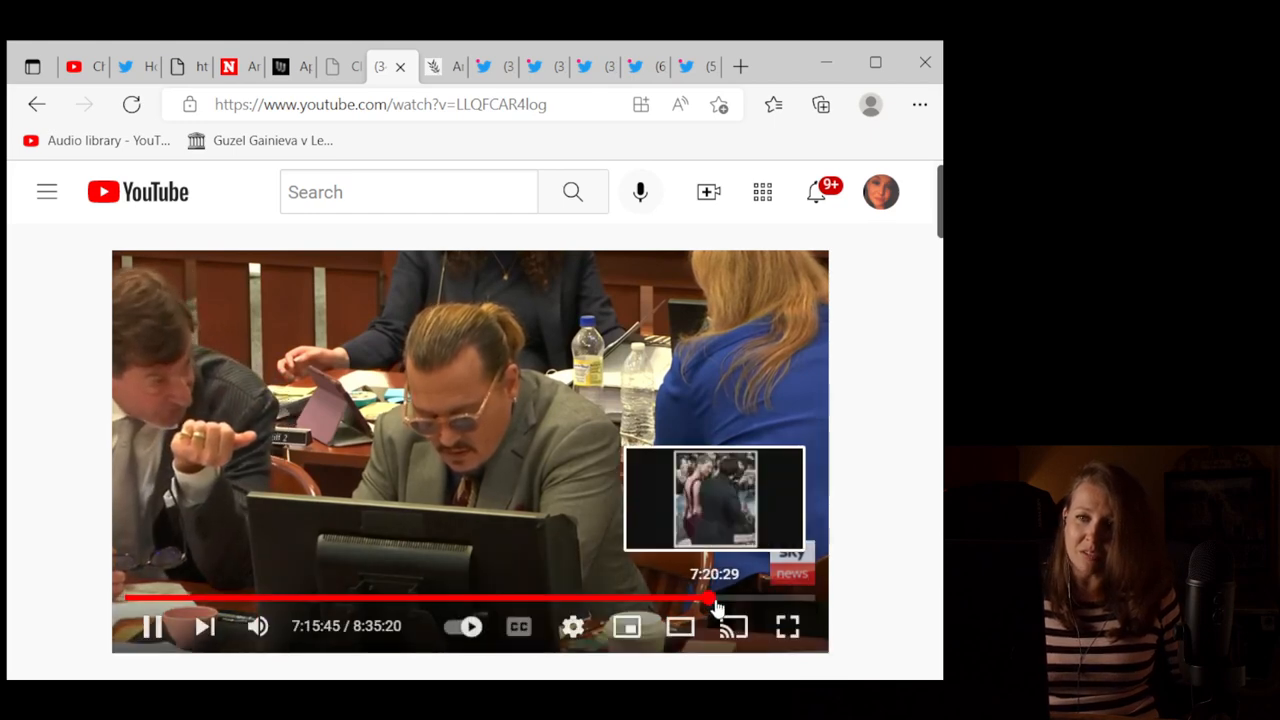
{"action": "left_click", "coordinate": [710, 600]}
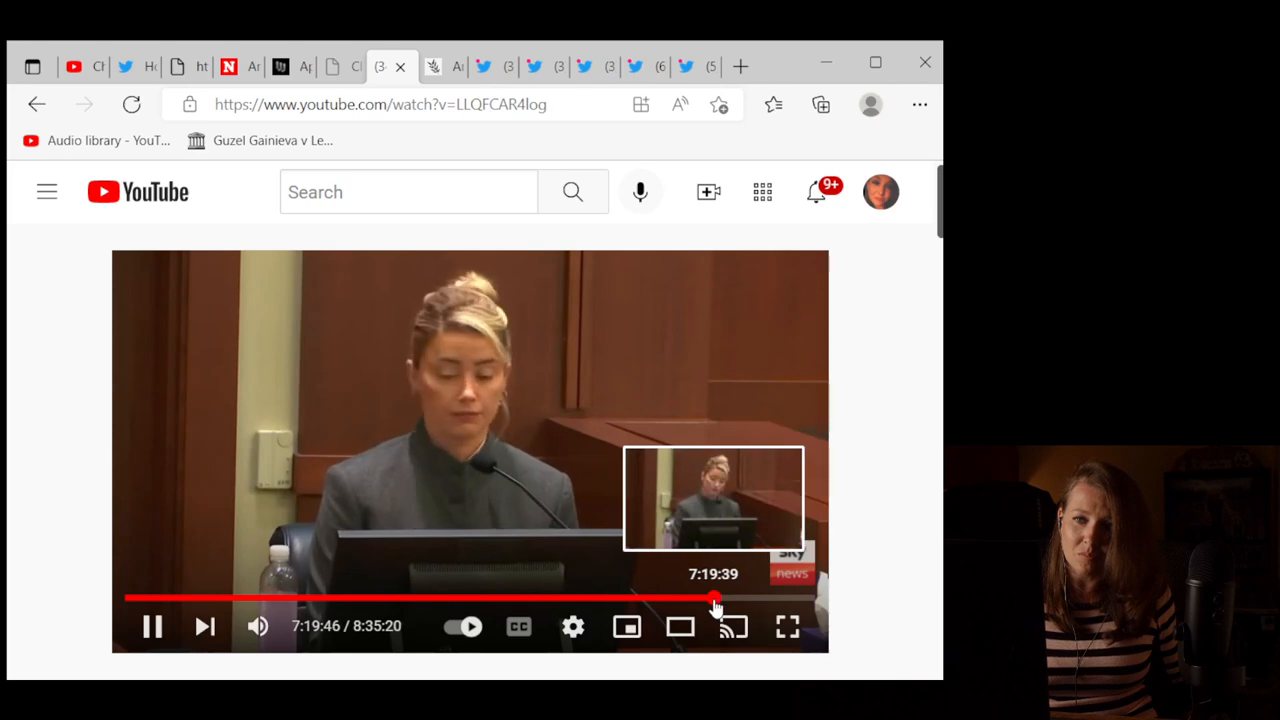
{"action": "left_click", "coordinate": [710, 598]}
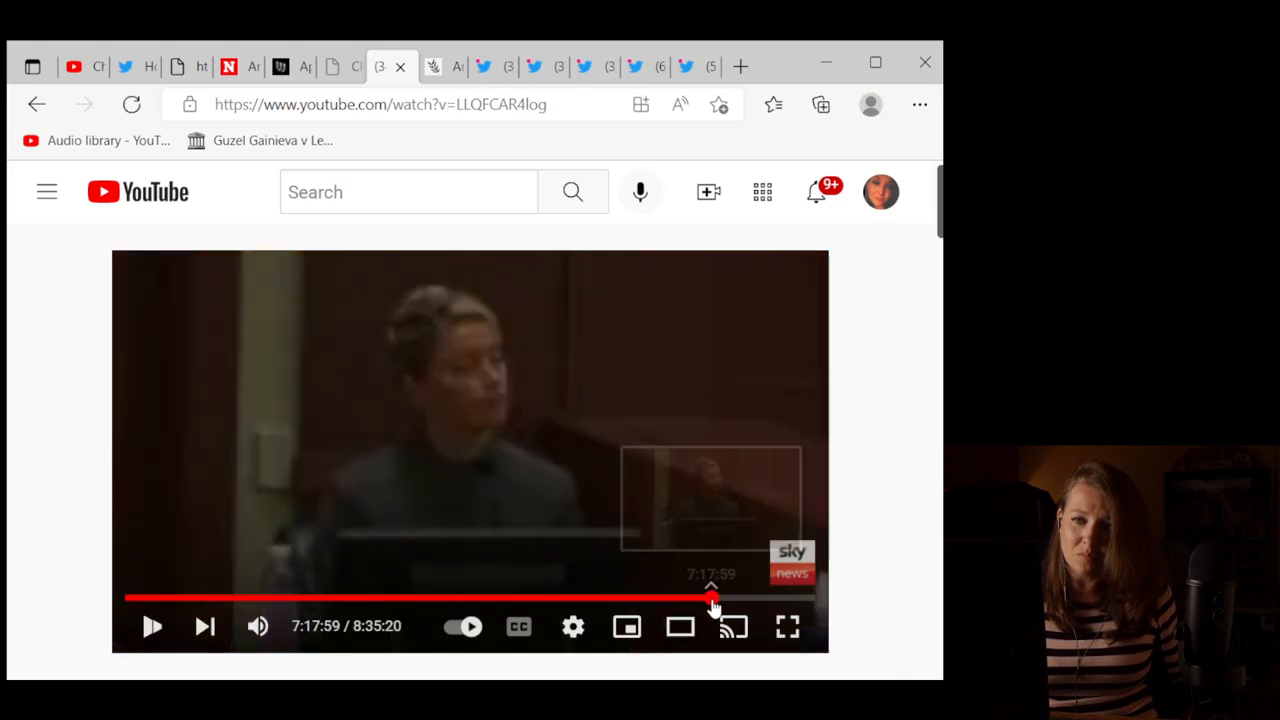
{"action": "left_click_drag", "start_coordinate": [712, 598], "coordinate": [708, 598]}
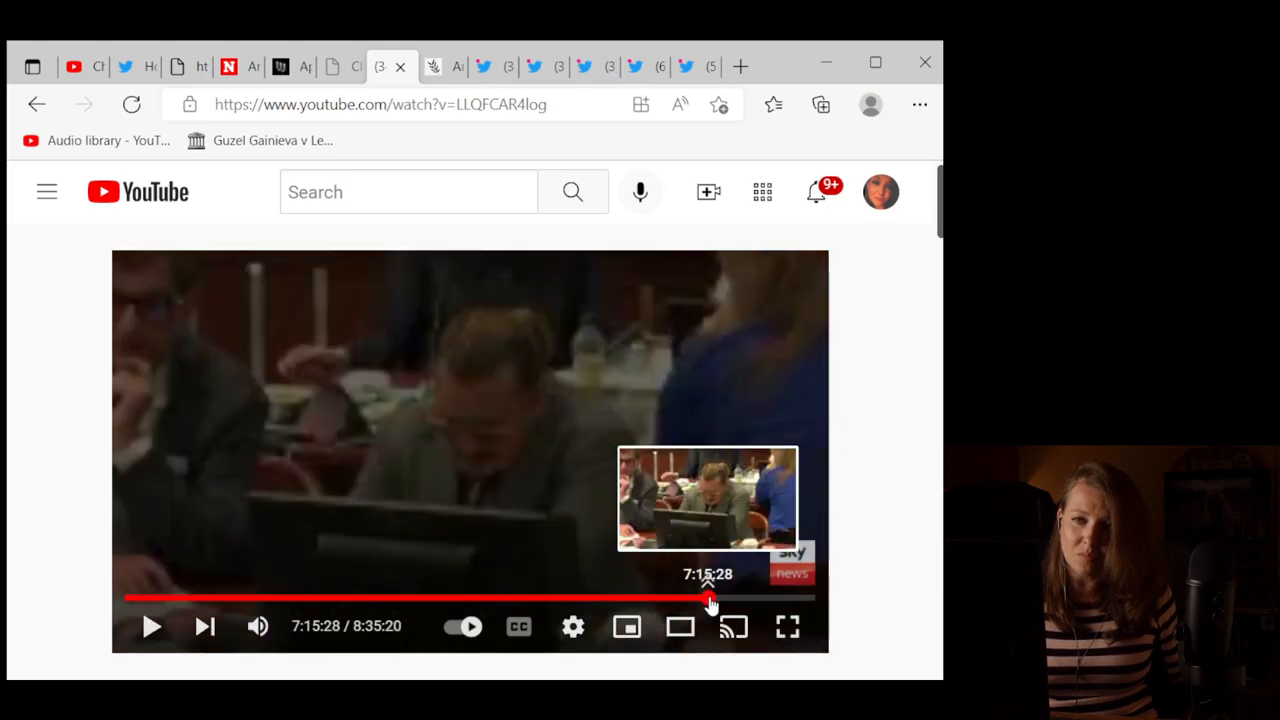
Step: Resume playing the trial stream from 7:15:28
{"action": "left_click", "coordinate": [710, 598]}
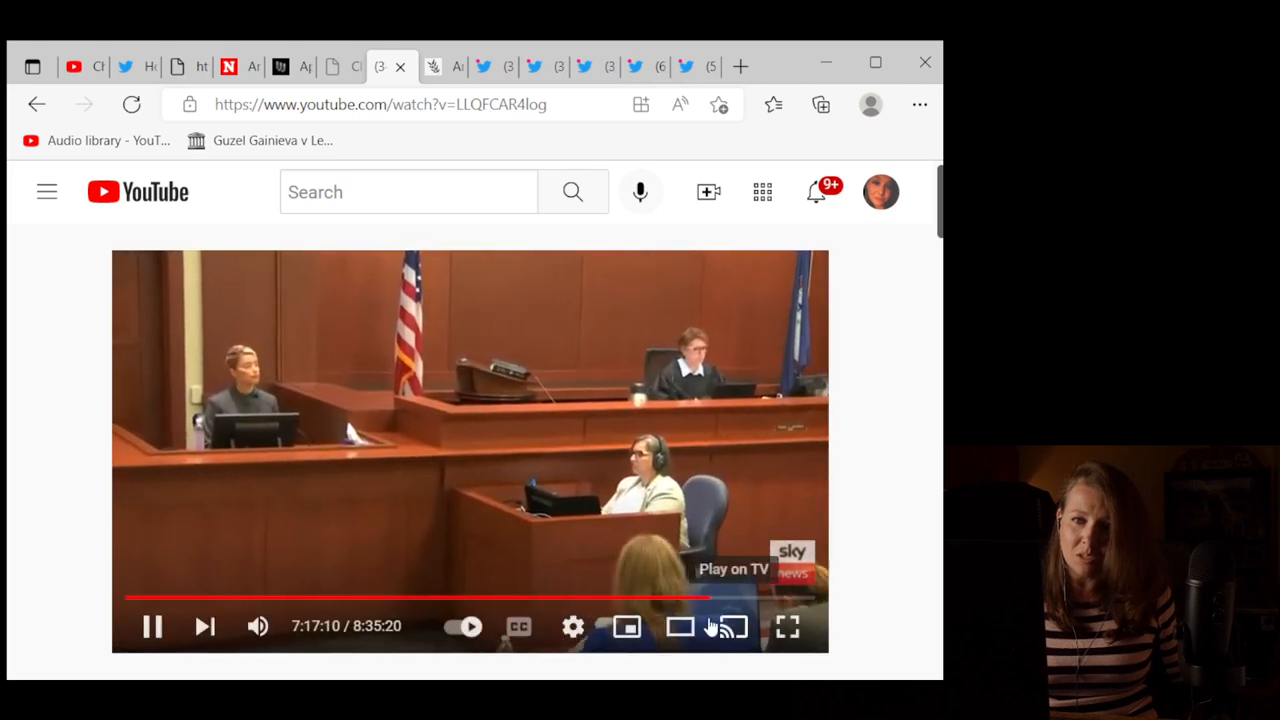
{"action": "mouse_move", "coordinate": [880, 495]}
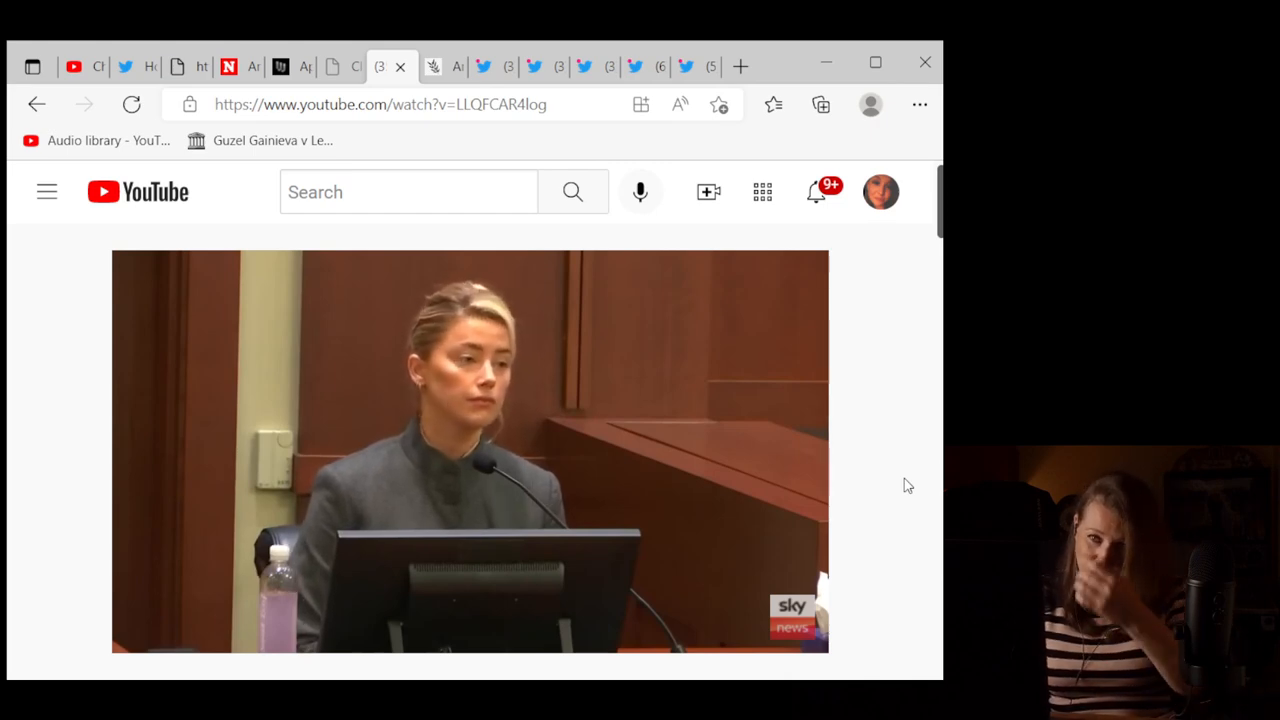
{"action": "mouse_move", "coordinate": [758, 575]}
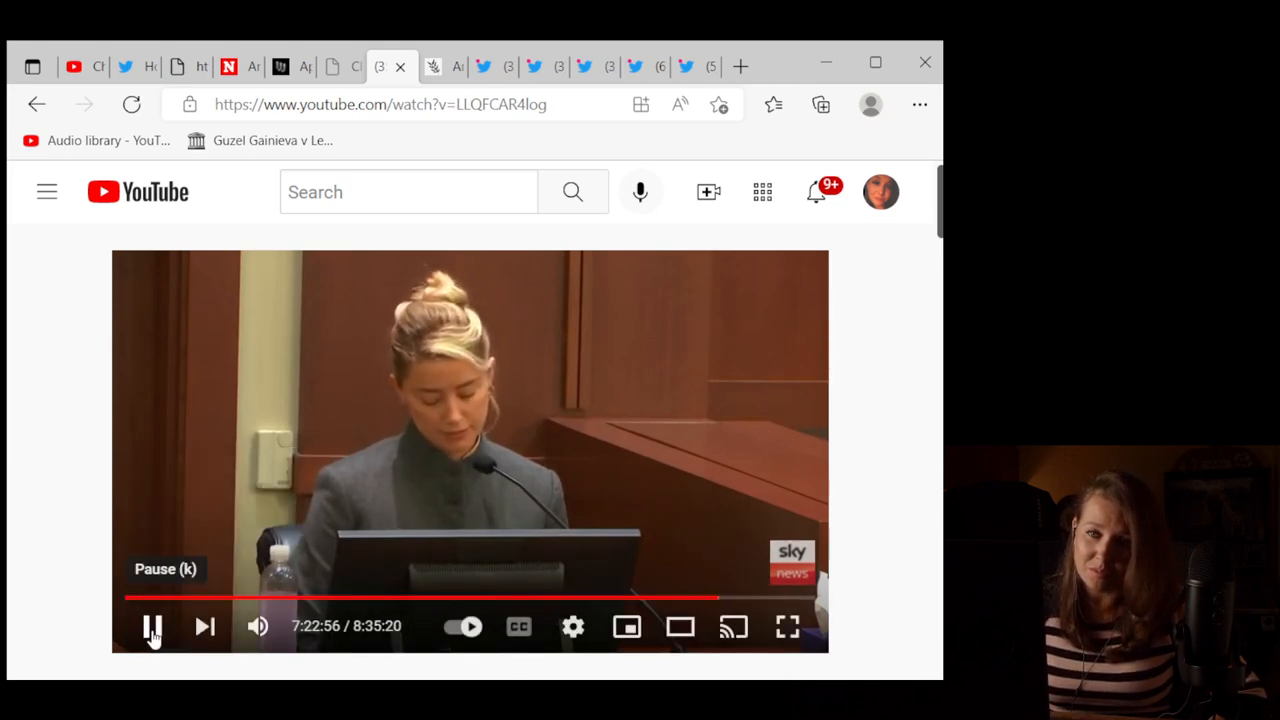
Step: Pause the trial stream at 7:22:57 on the witness testifying
{"action": "left_click", "coordinate": [151, 626]}
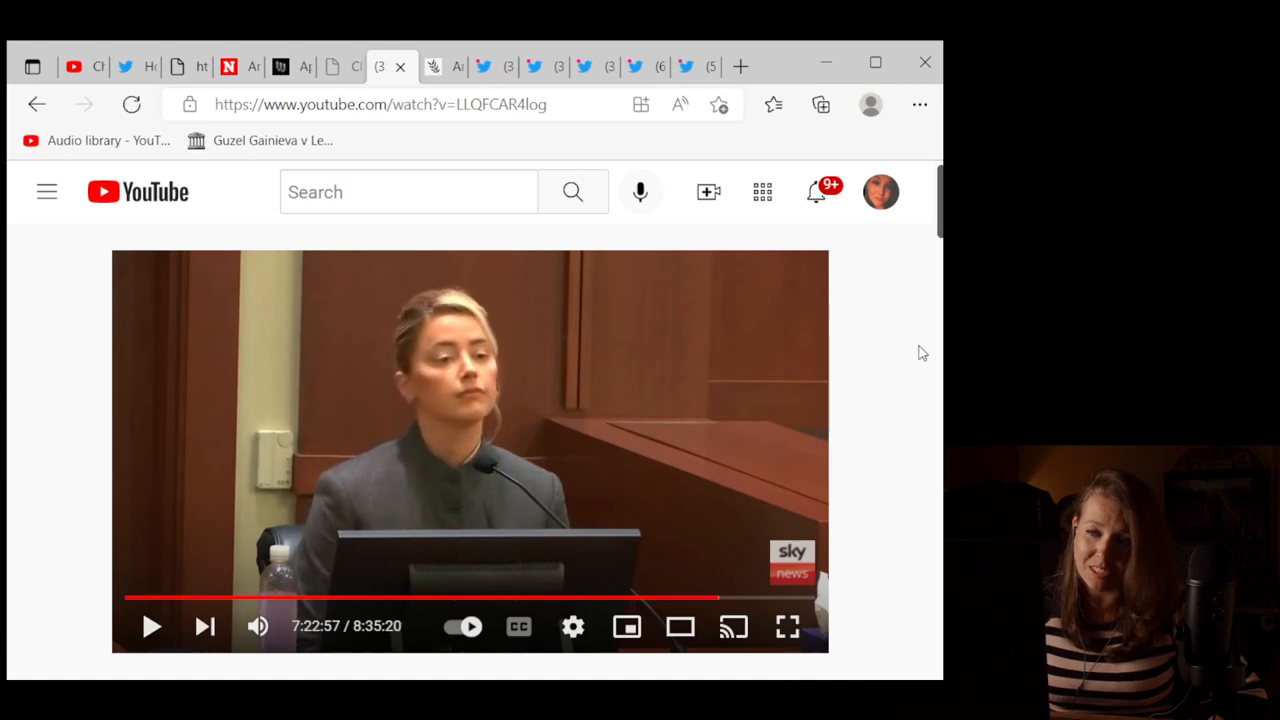